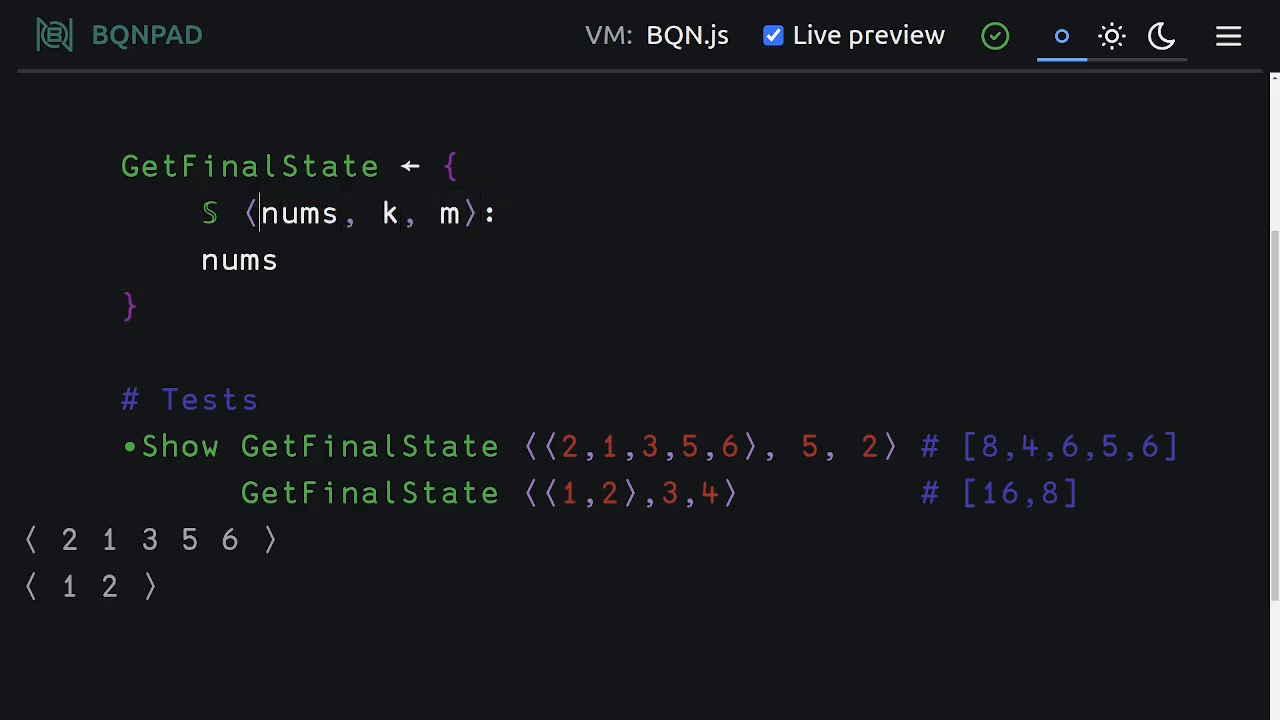
# Prefix nums in the GetFinalState body with the minimum fold ⌊´
pyautogui.doubleClick(386, 213)
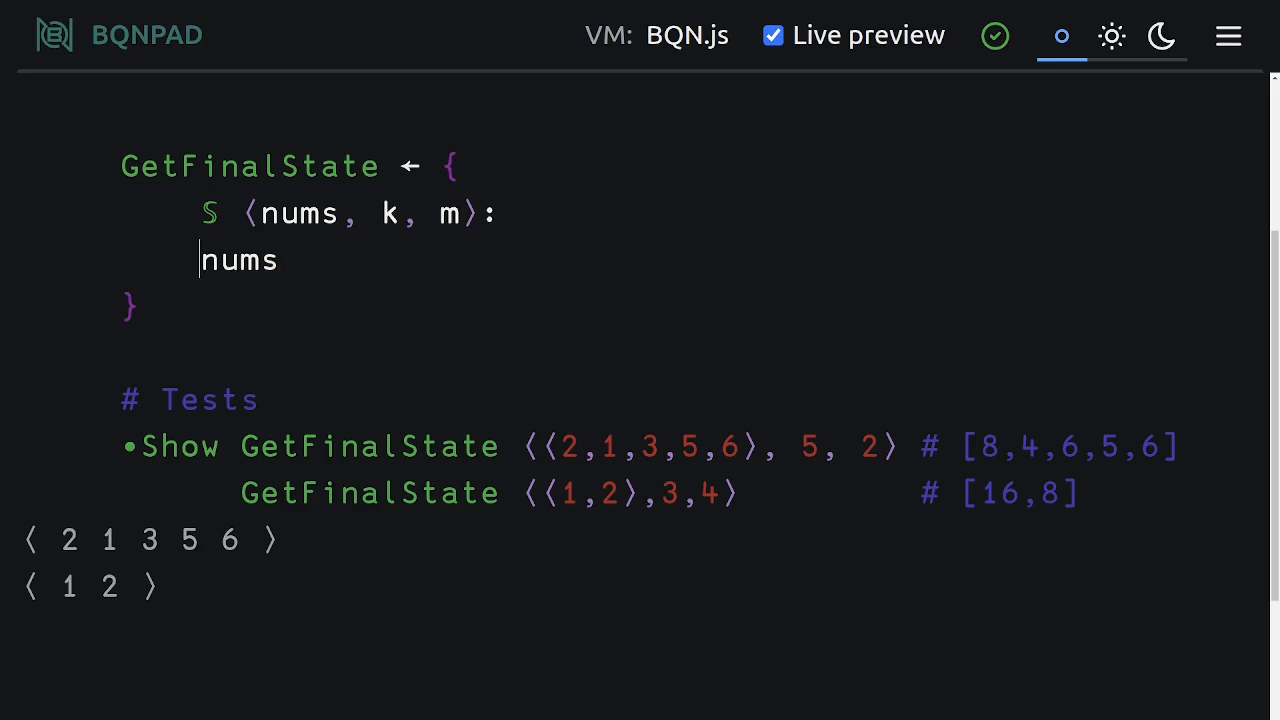
pyautogui.write('⌊')
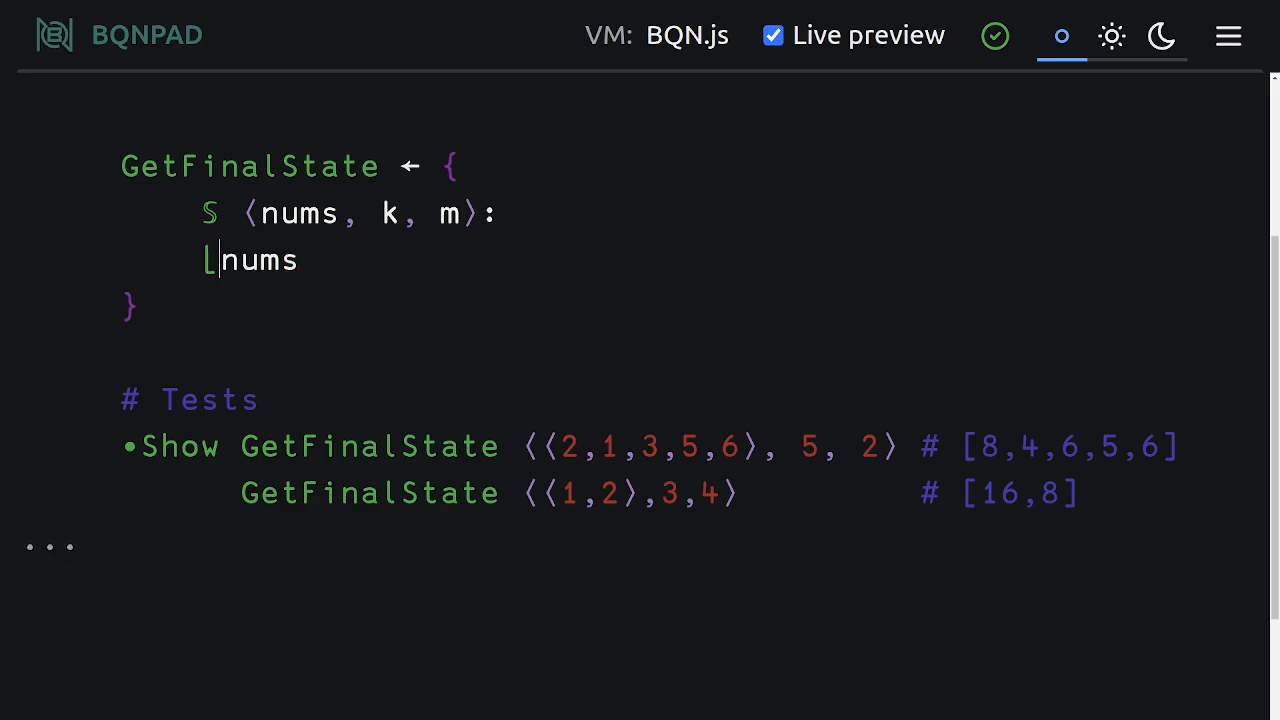
pyautogui.write('´')
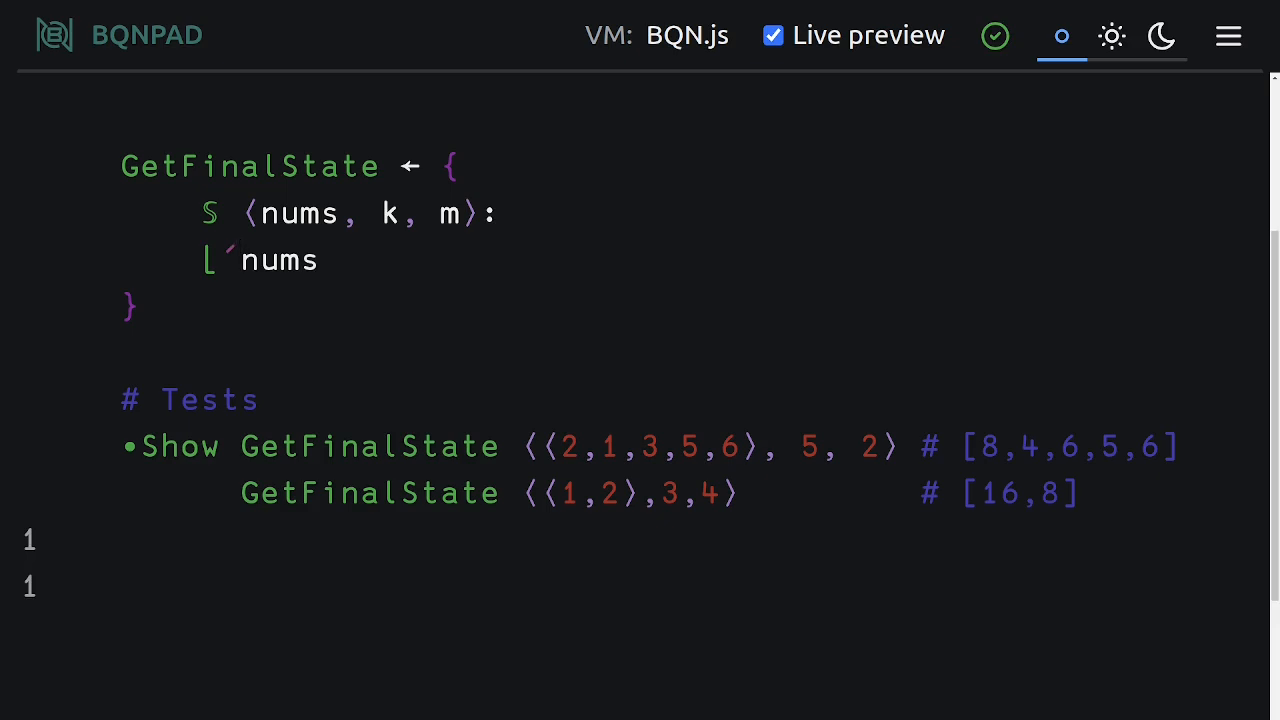
pyautogui.click(240, 260)
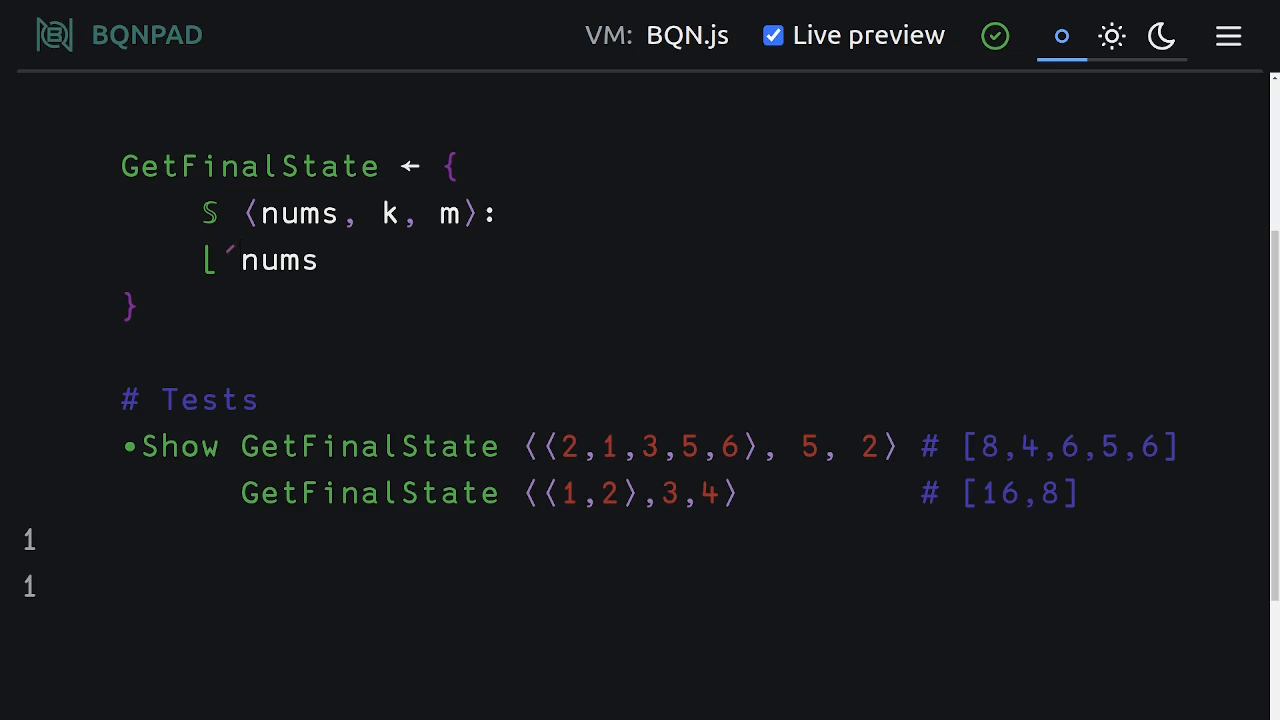
pyautogui.click(240, 260)
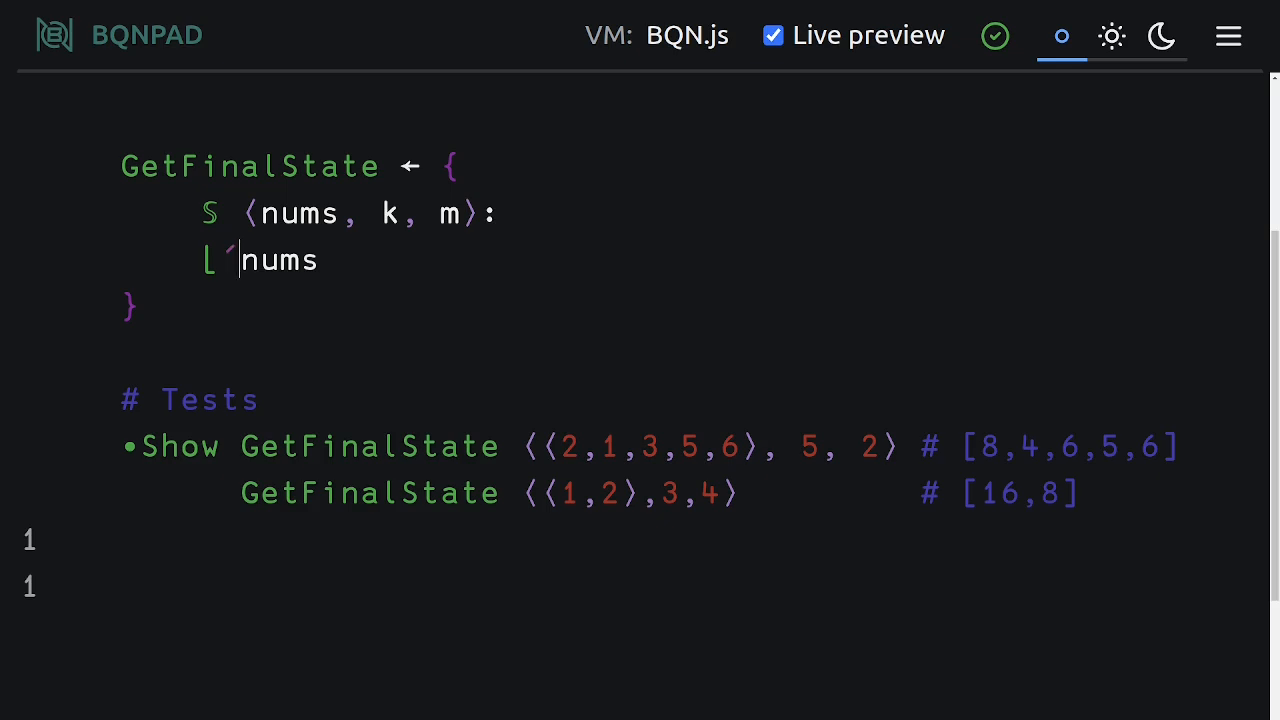
# Turn the body into ⊢⋈(⌊´⊸=) so nums is paired with its minimum mask
pyautogui.write('=')
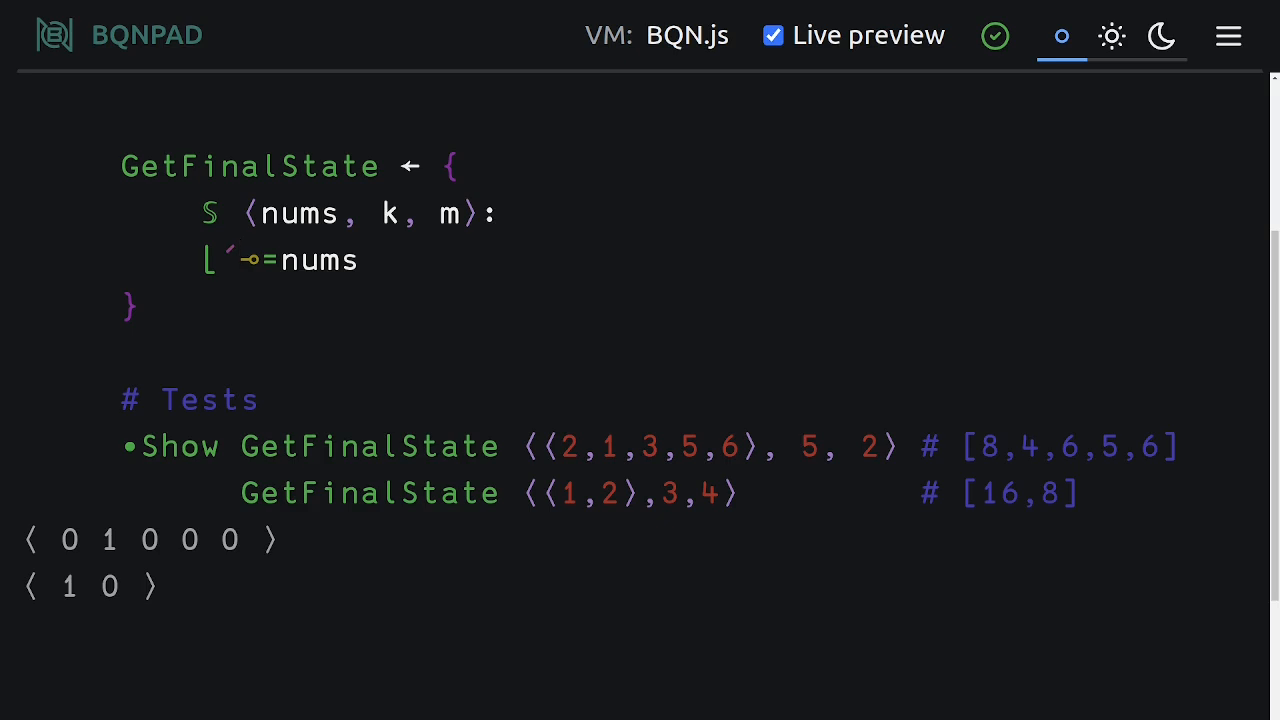
pyautogui.write(')')
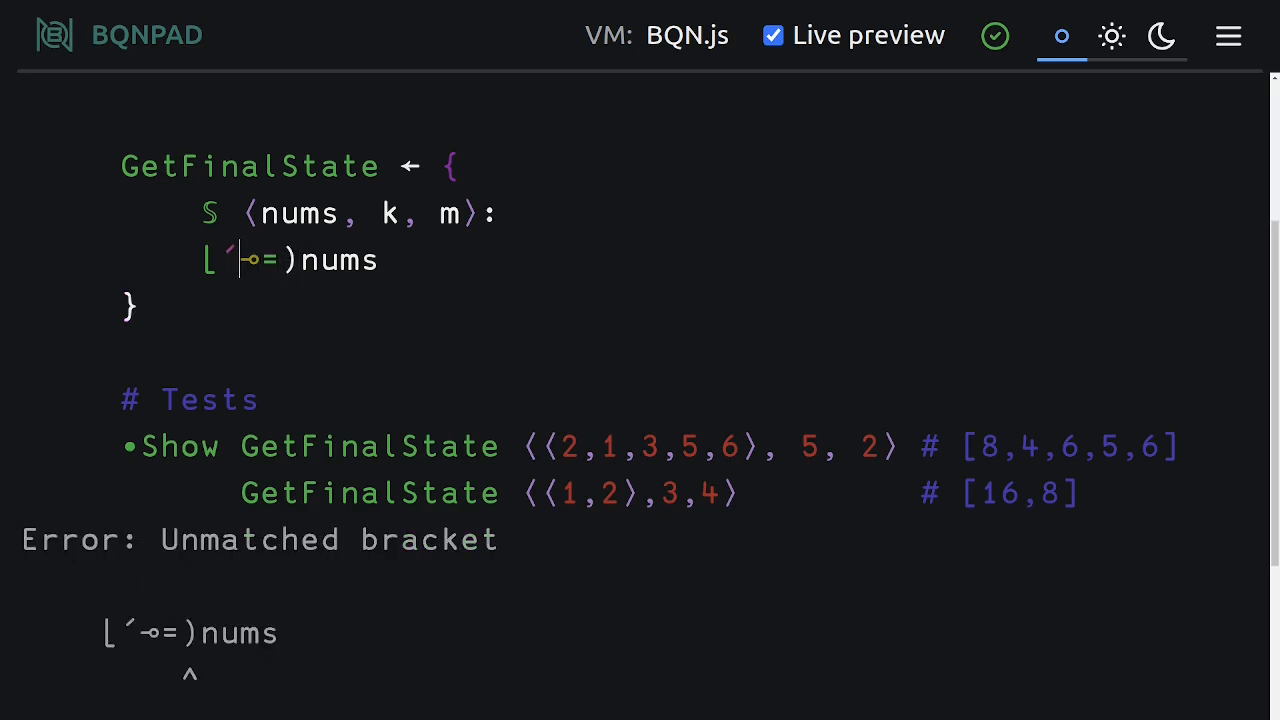
pyautogui.write('(')
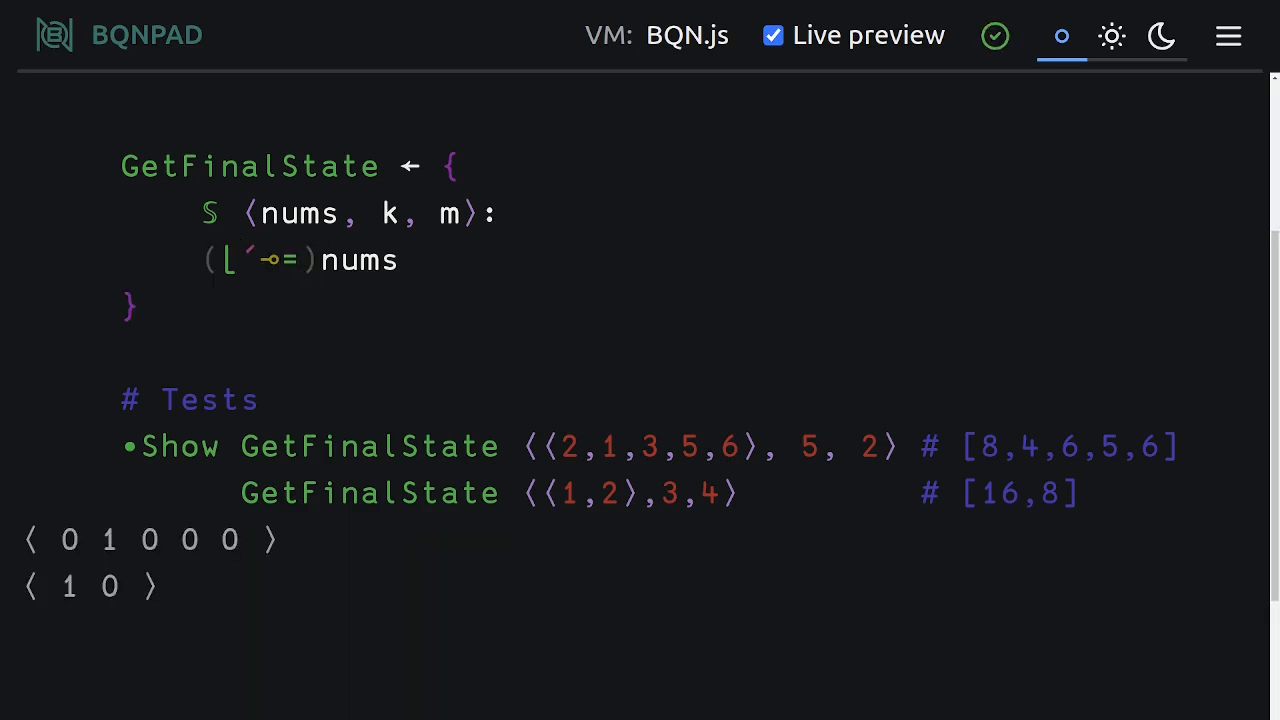
pyautogui.write('⊢⋈')
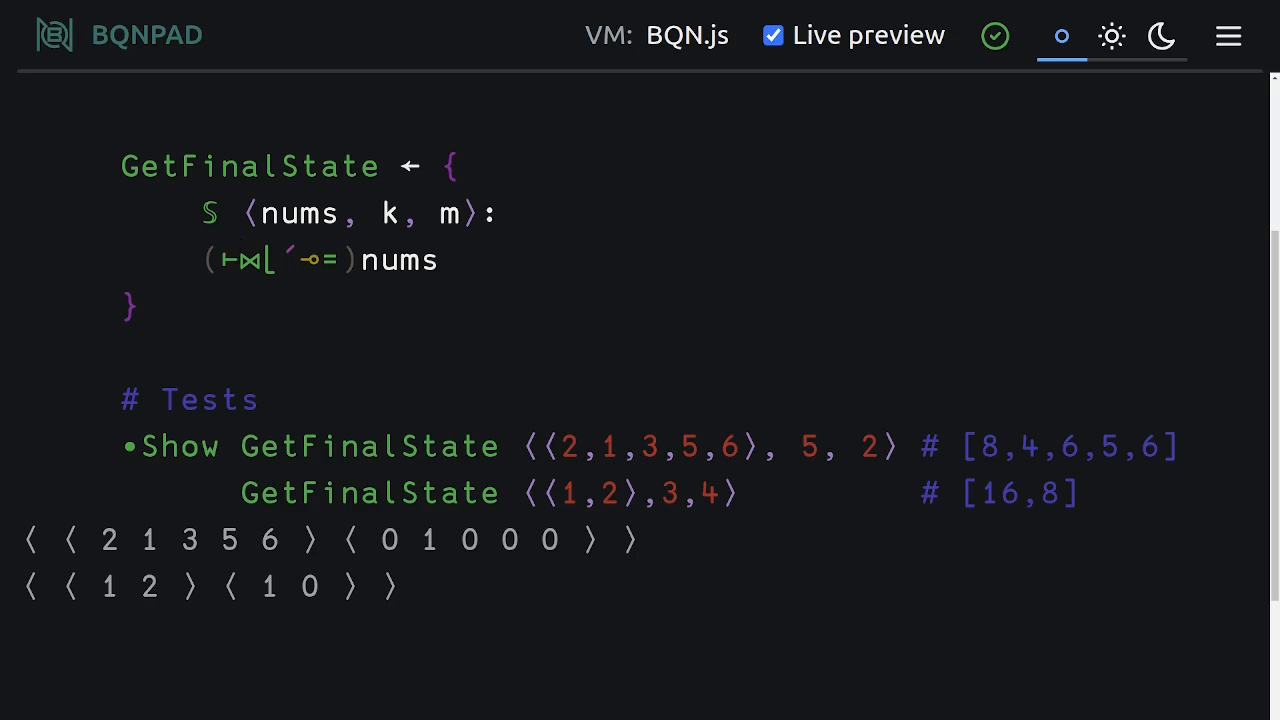
# Swap ⊢⋈ for ∈∧ so the mask marks only the first minimum (0 1 0 0 0, 1 0)
pyautogui.write('∈')
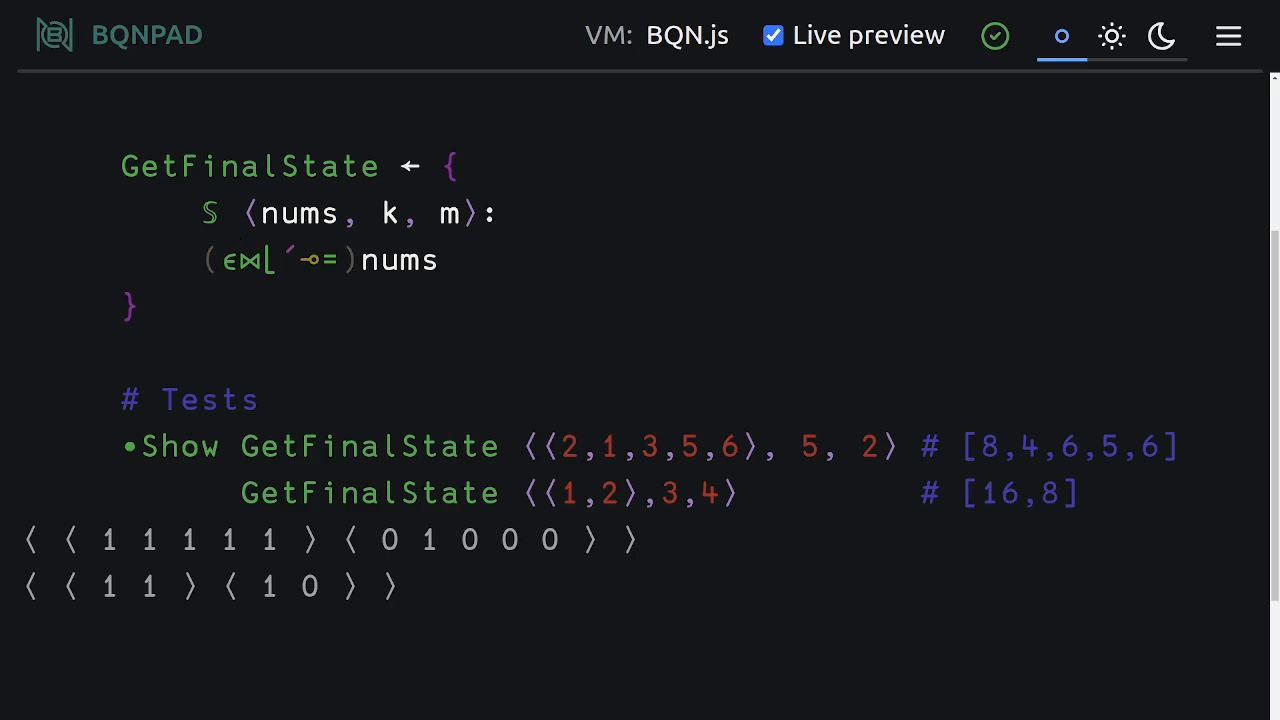
pyautogui.click(238, 260)
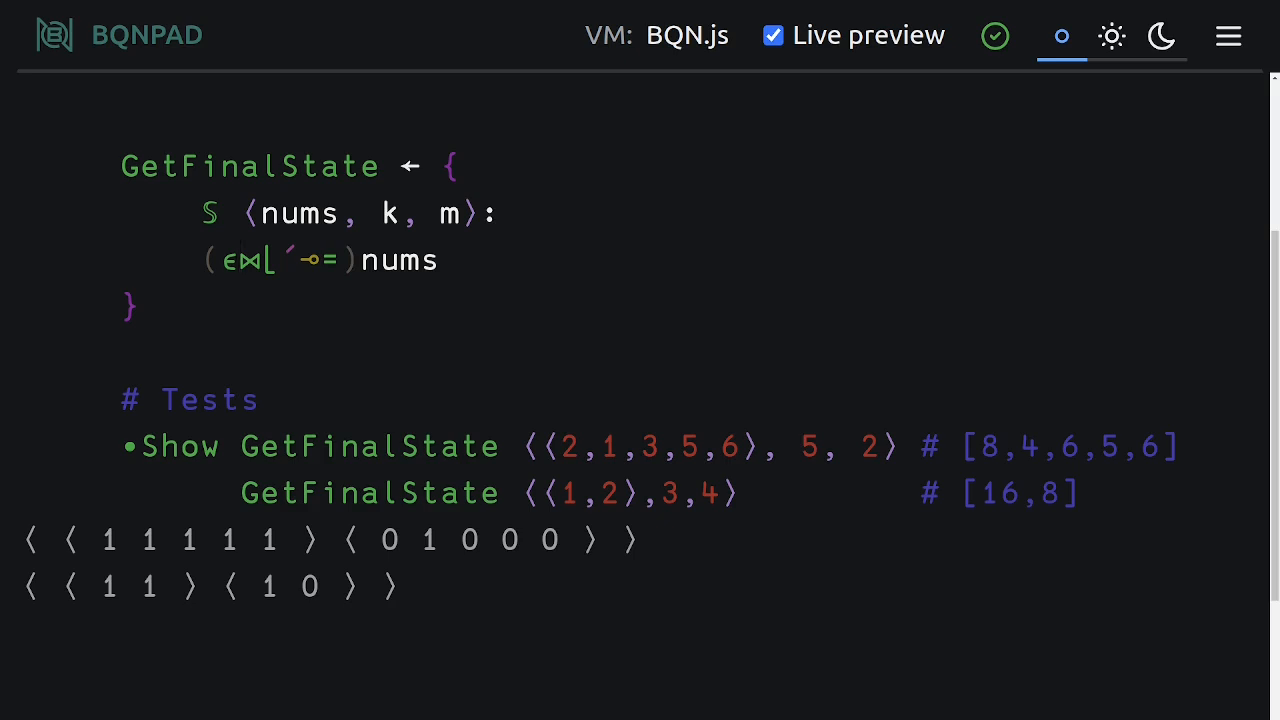
pyautogui.click(242, 260)
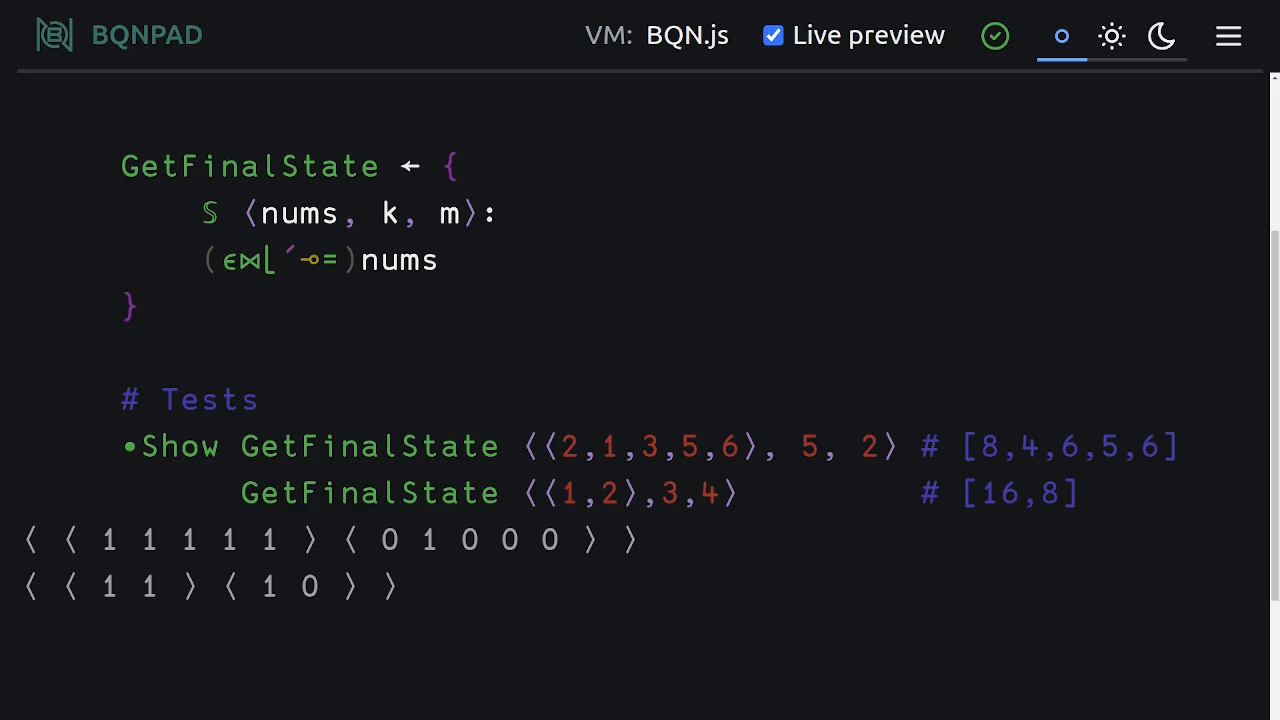
pyautogui.write('∧')
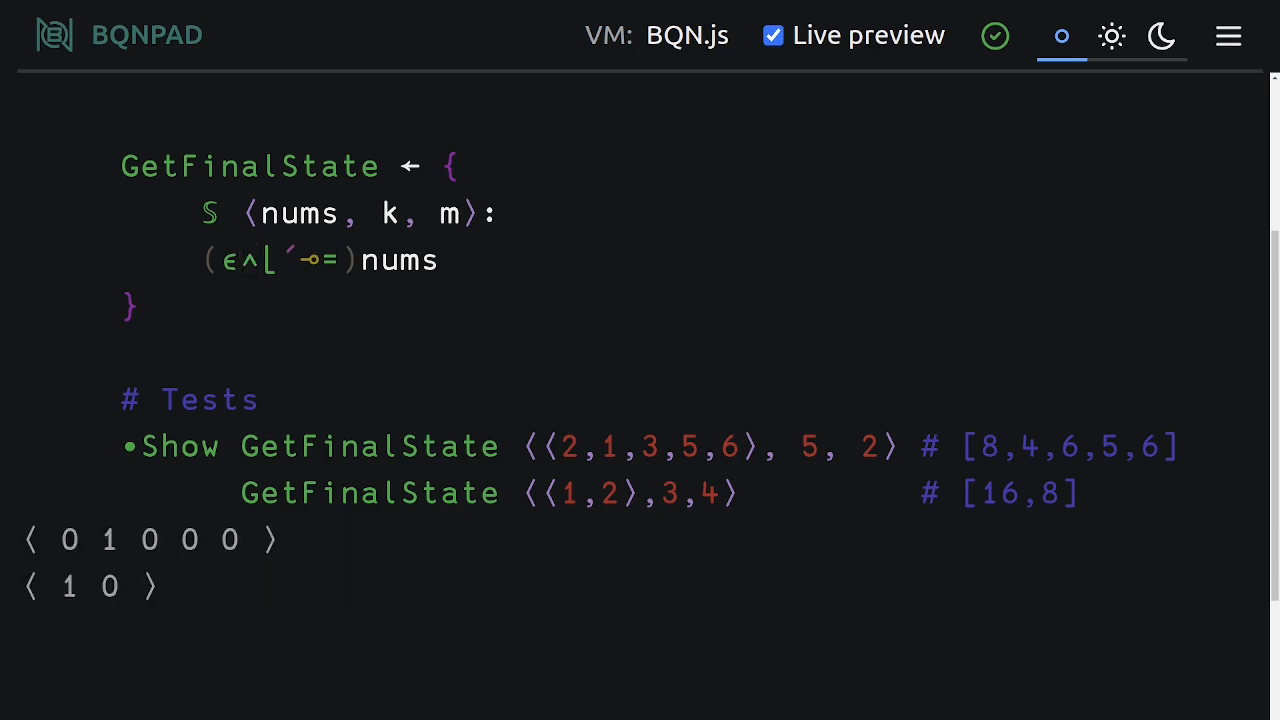
pyautogui.click(265, 260)
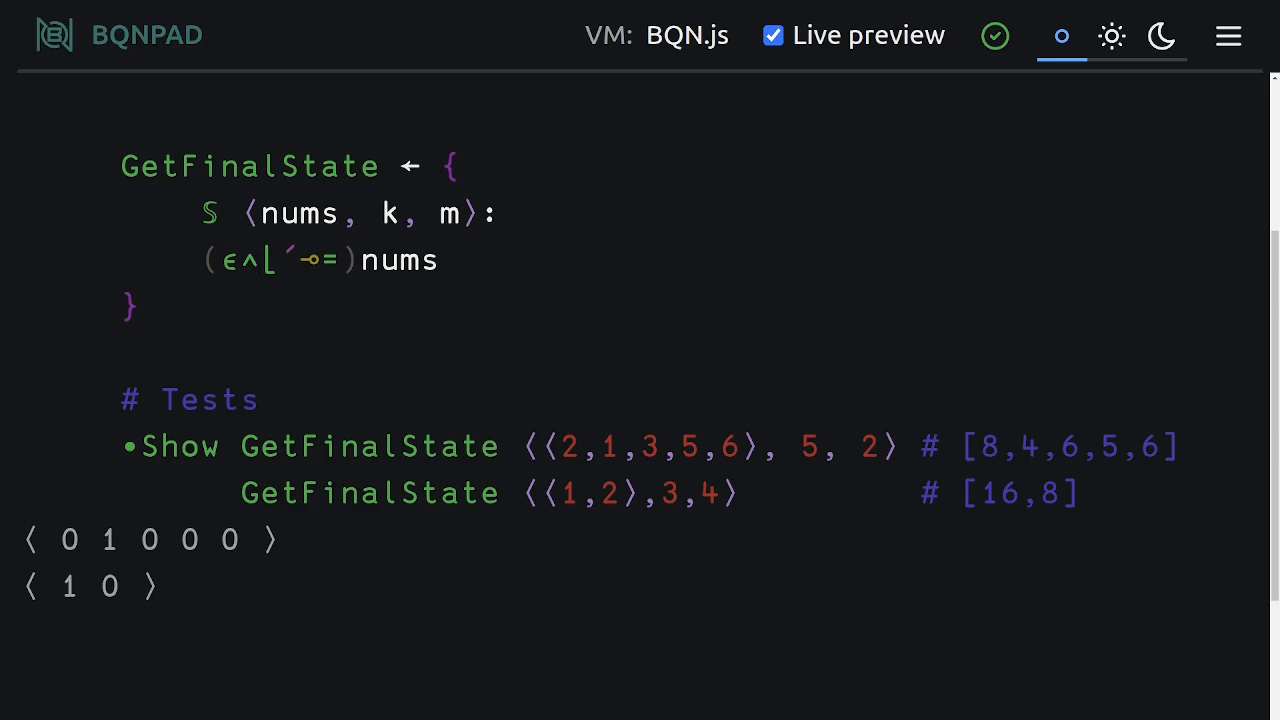
pyautogui.click(222, 260)
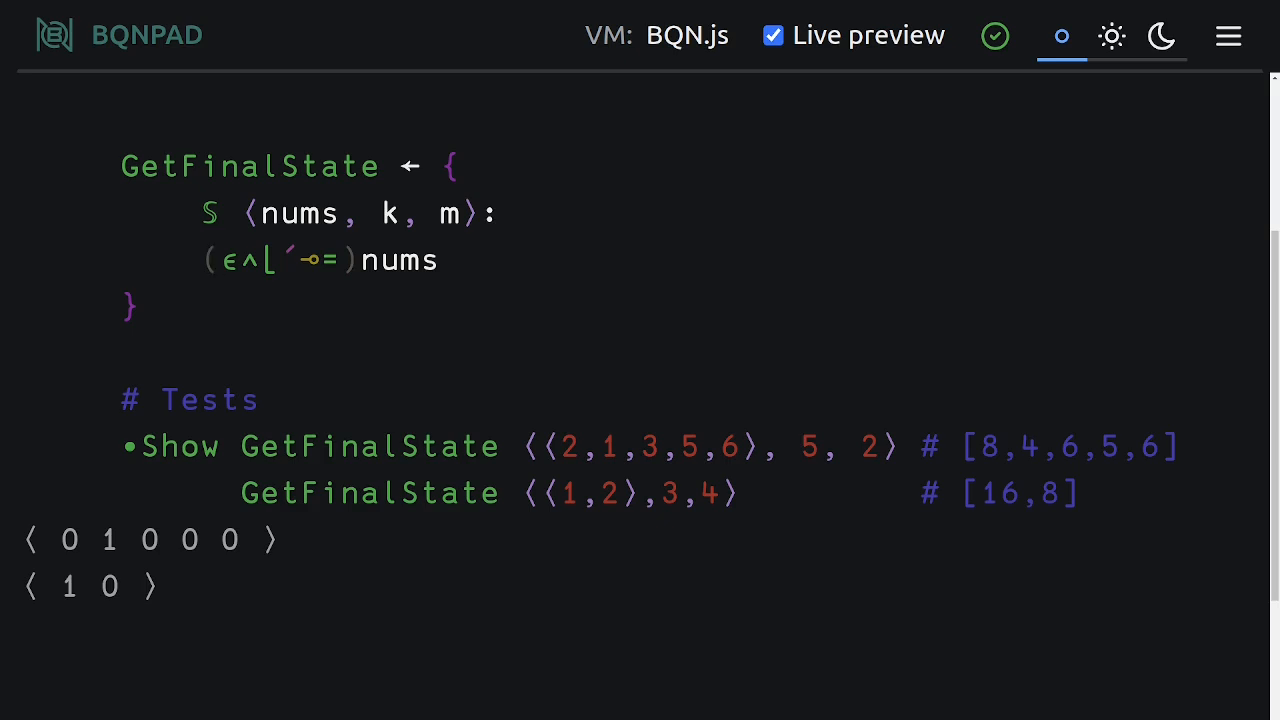
pyautogui.click(222, 260)
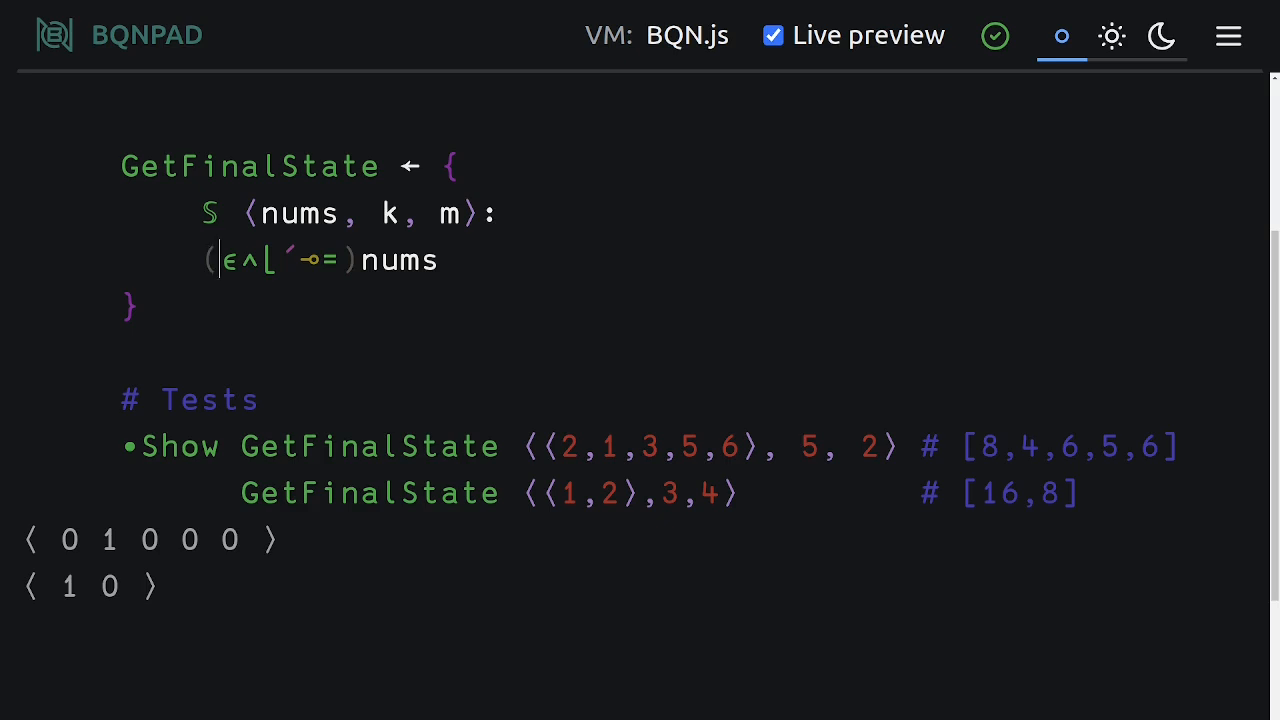
# Prefix the train with 1⌈m× so the multiplier previews 1 2 1 1 1 and 4 1
pyautogui.write('m×')
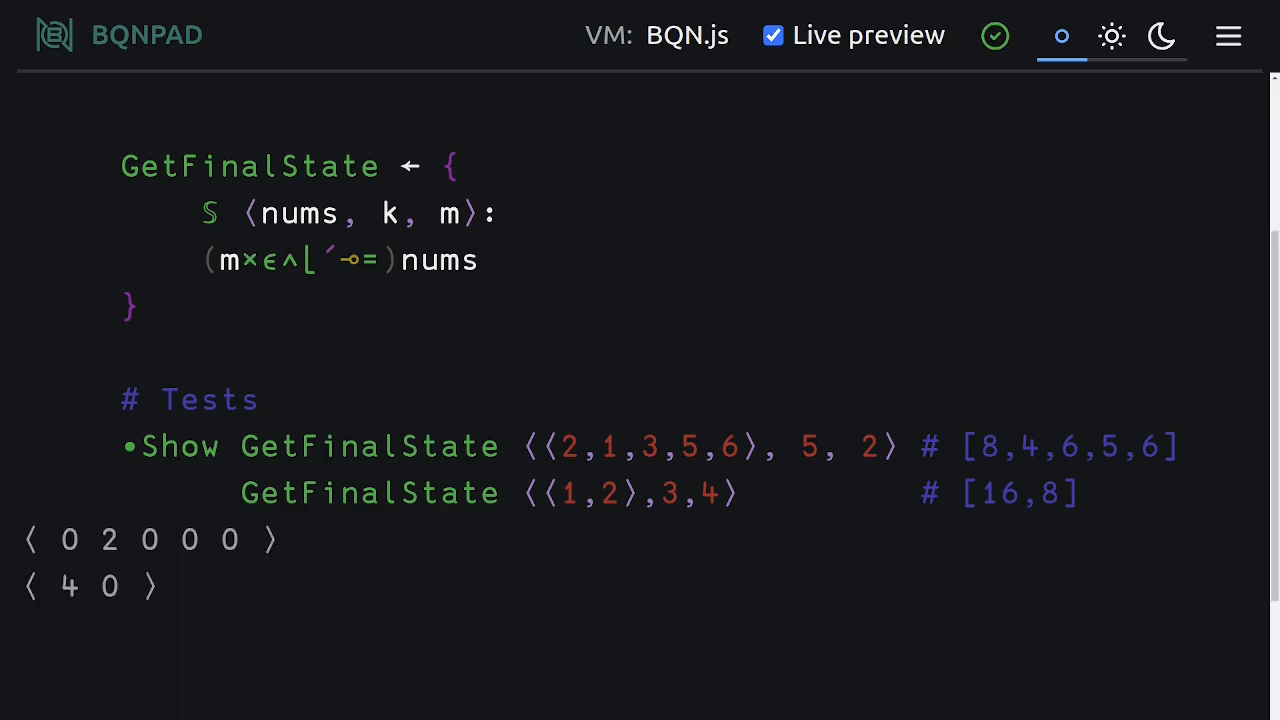
pyautogui.click(260, 260)
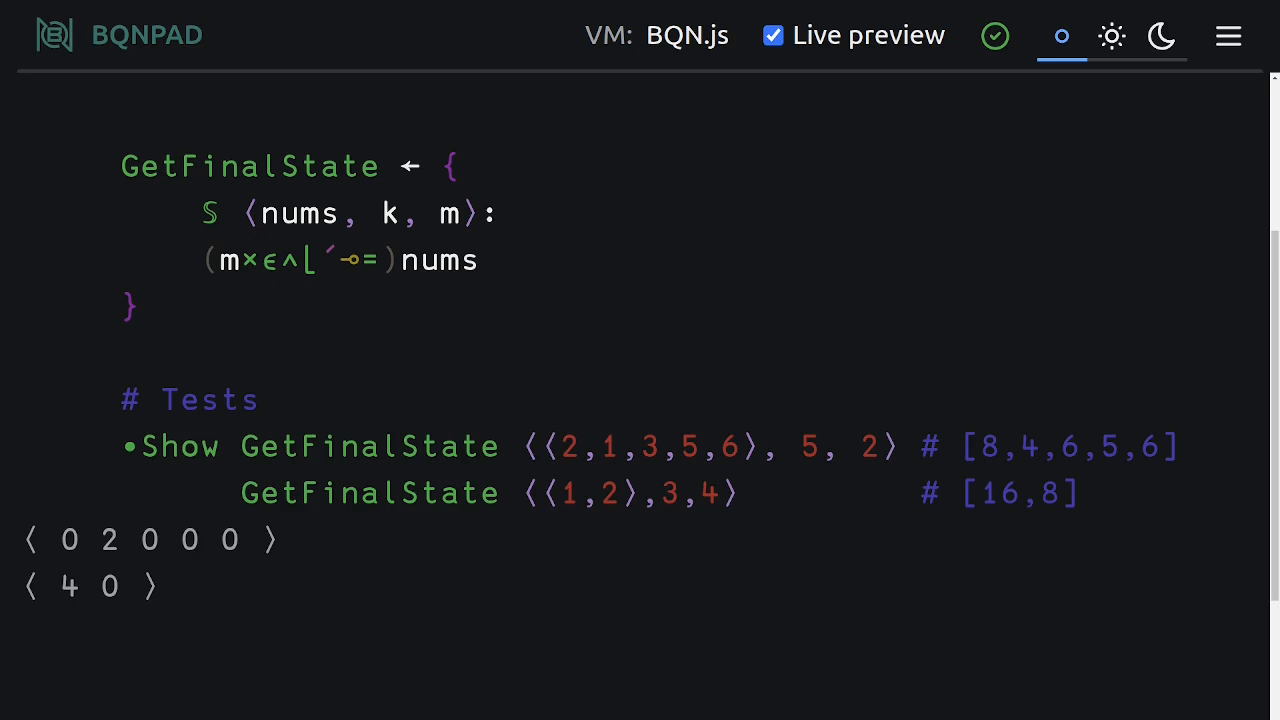
pyautogui.click(262, 260)
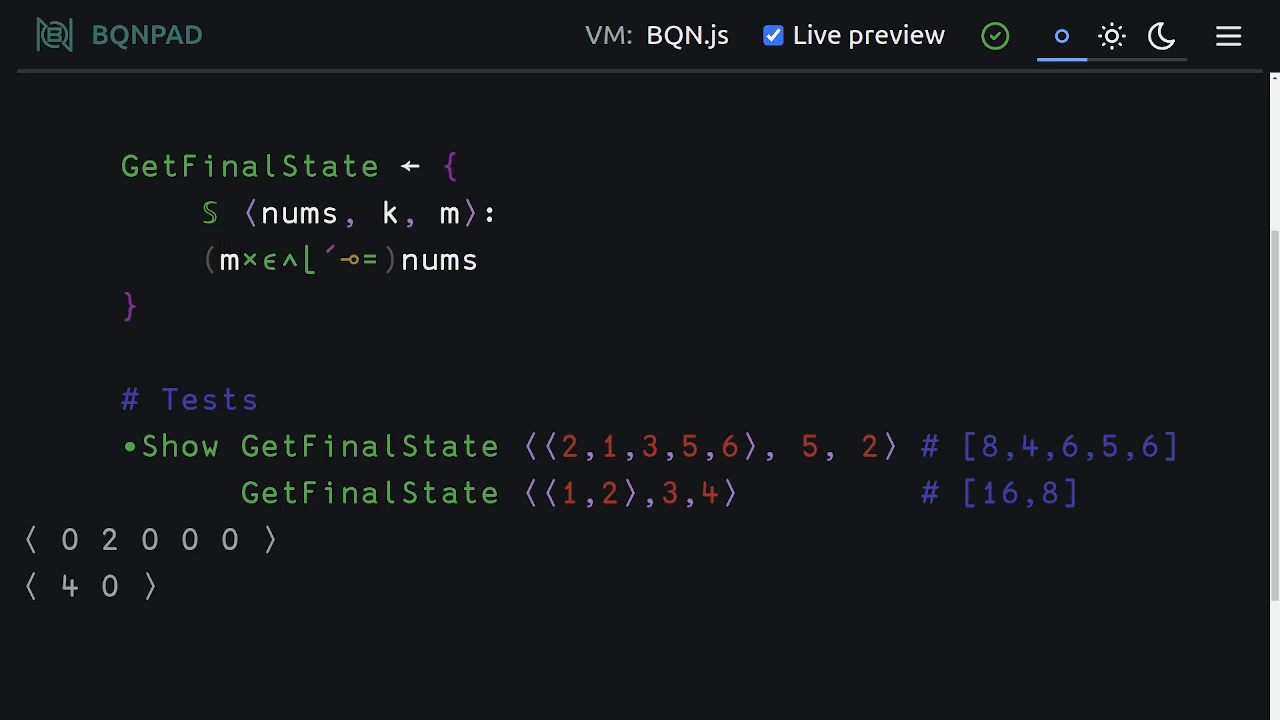
pyautogui.click(218, 260)
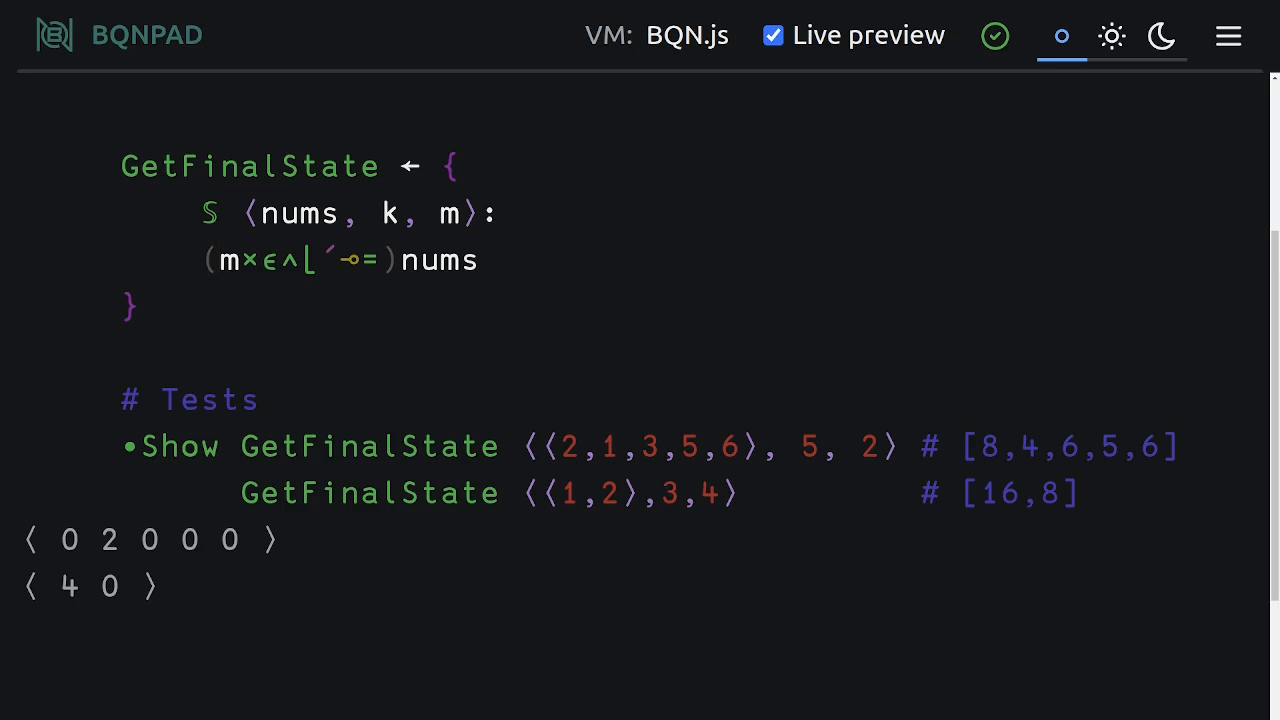
pyautogui.write('1⌈')
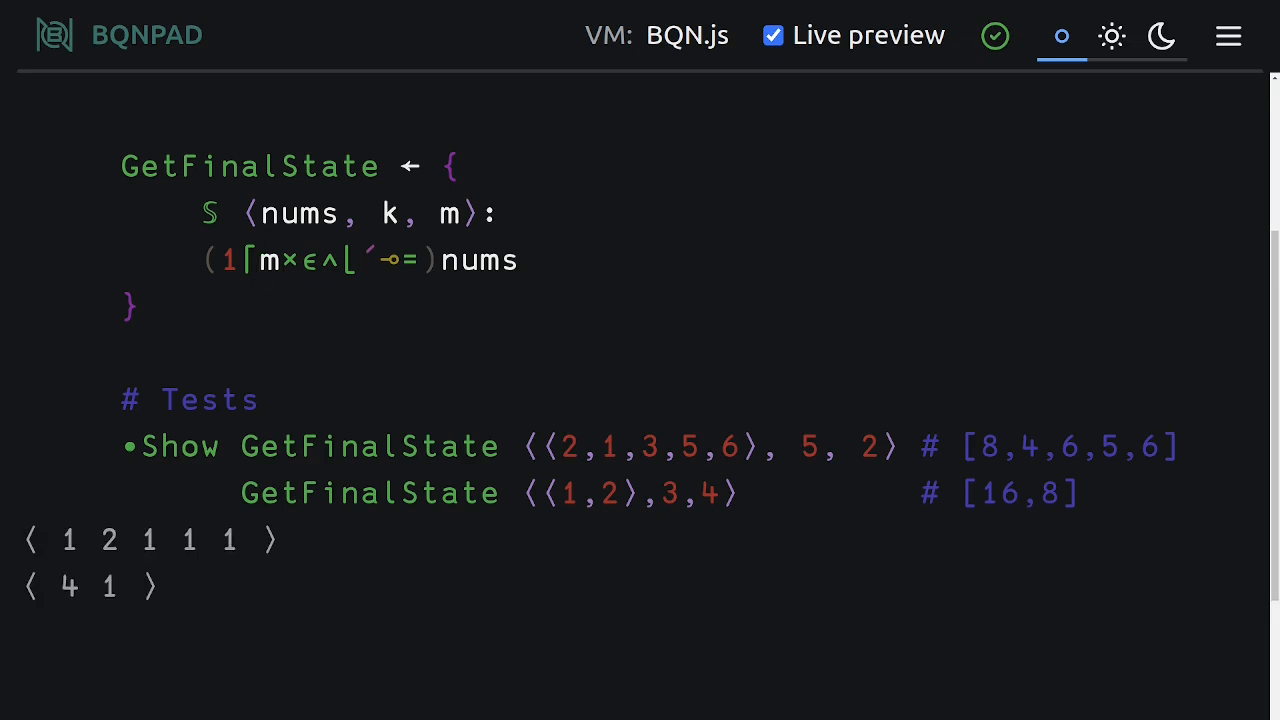
pyautogui.click(222, 261)
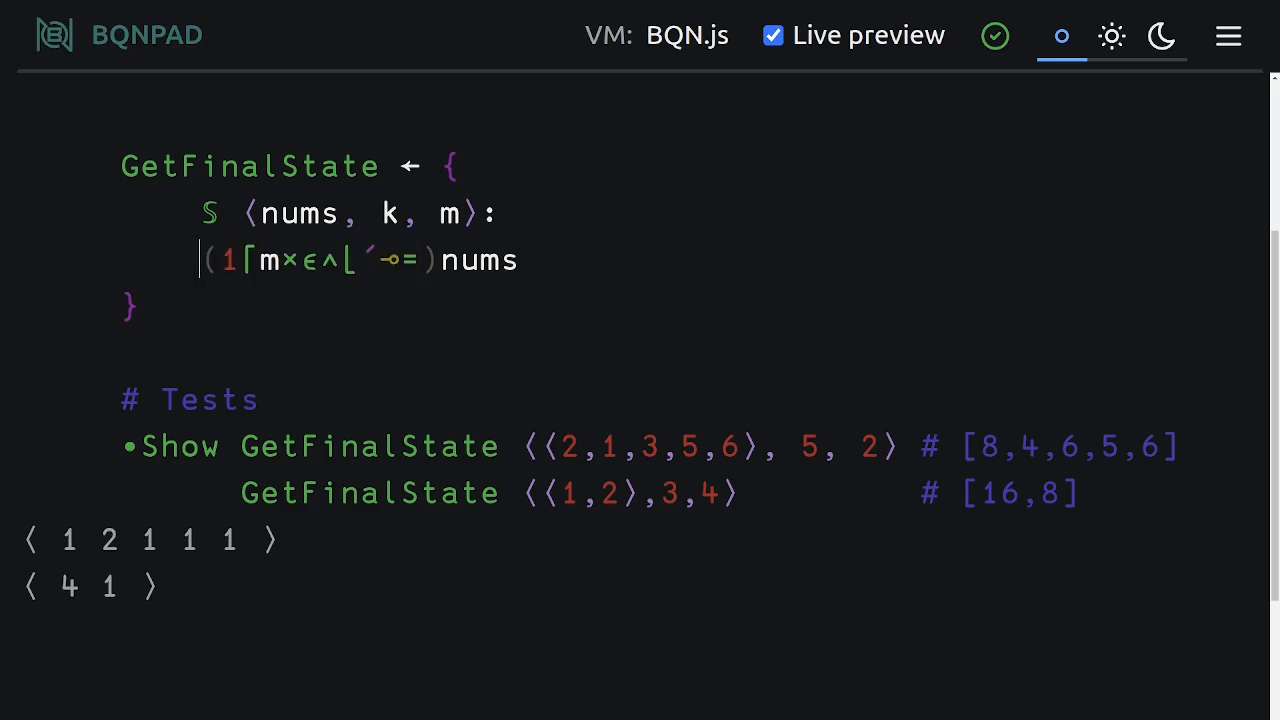
# Multiply nums by the parenthesised multiplier train, previewing 2 2 3 5 6 and 4 2
pyautogui.write('×(')
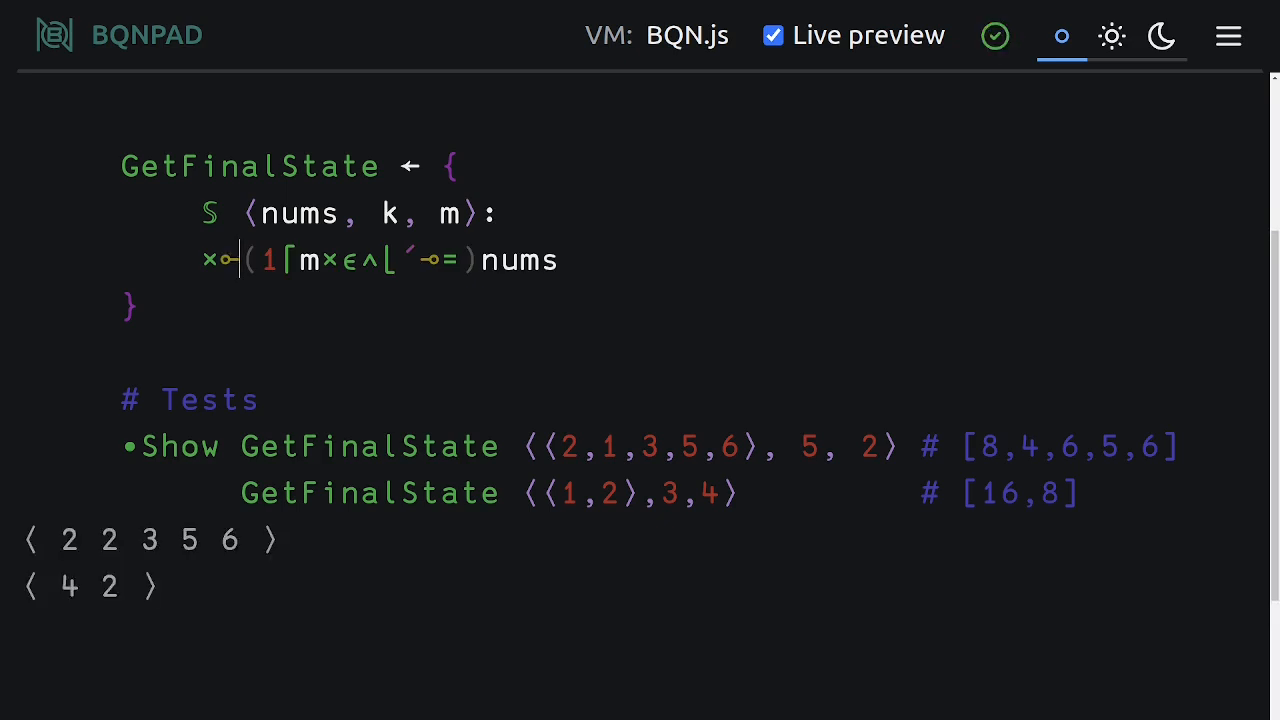
pyautogui.moveTo(200, 260); pyautogui.dragTo(318, 260)
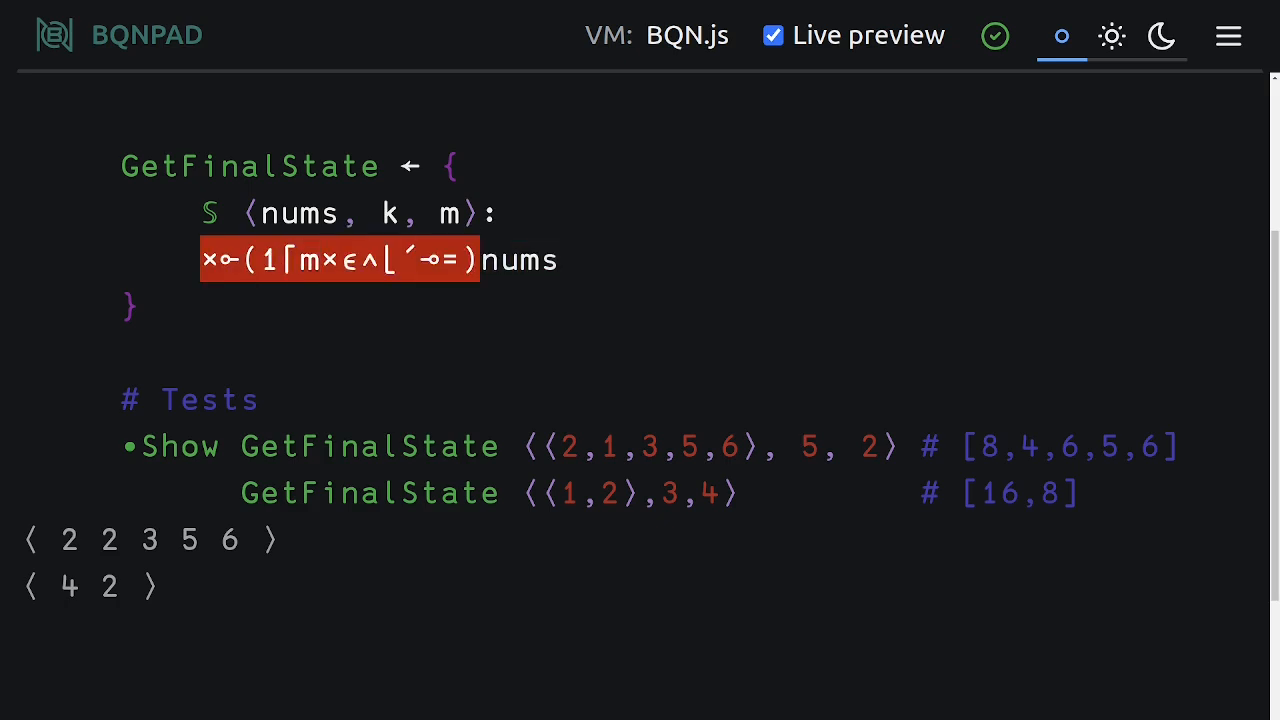
pyautogui.click(205, 260)
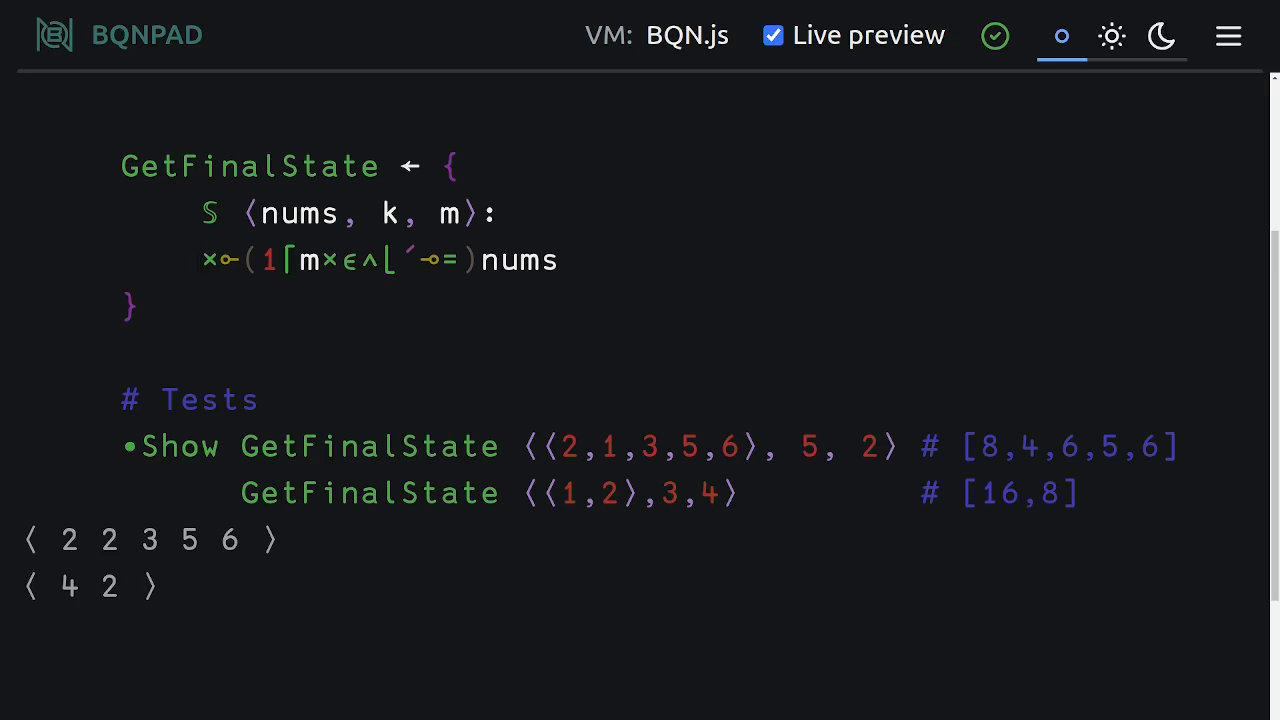
pyautogui.click(200, 260)
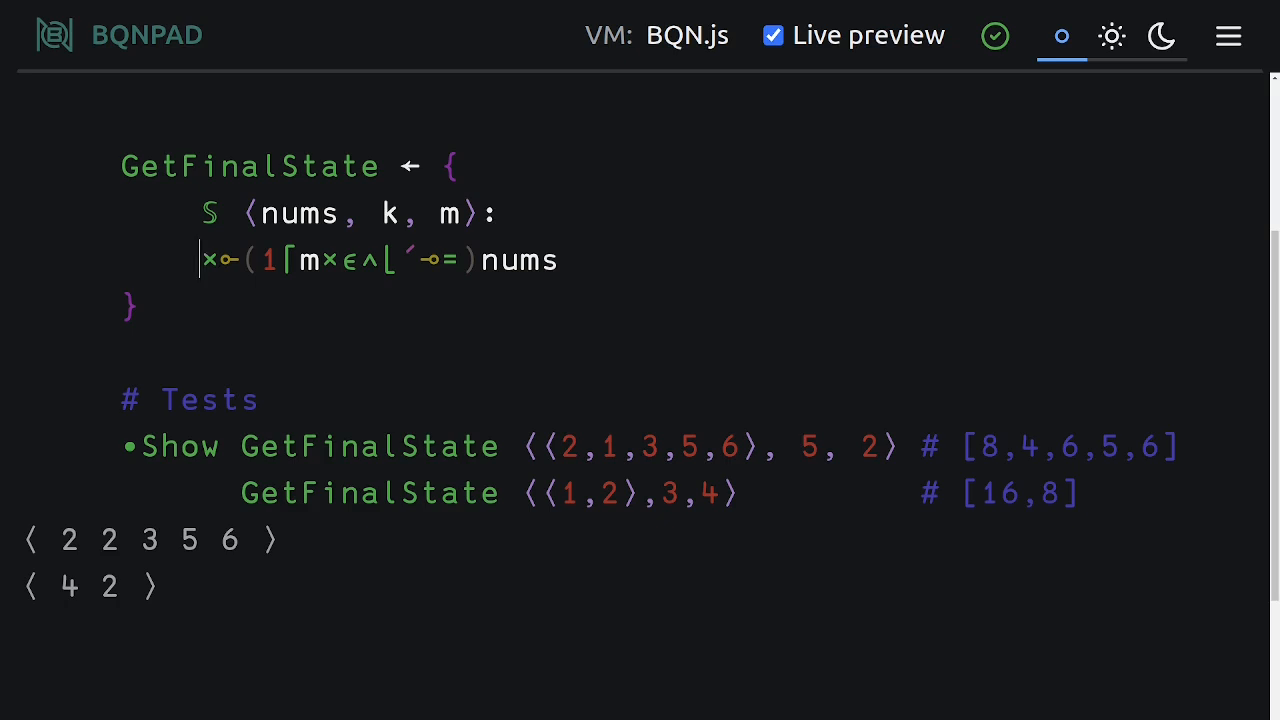
pyautogui.write('(')
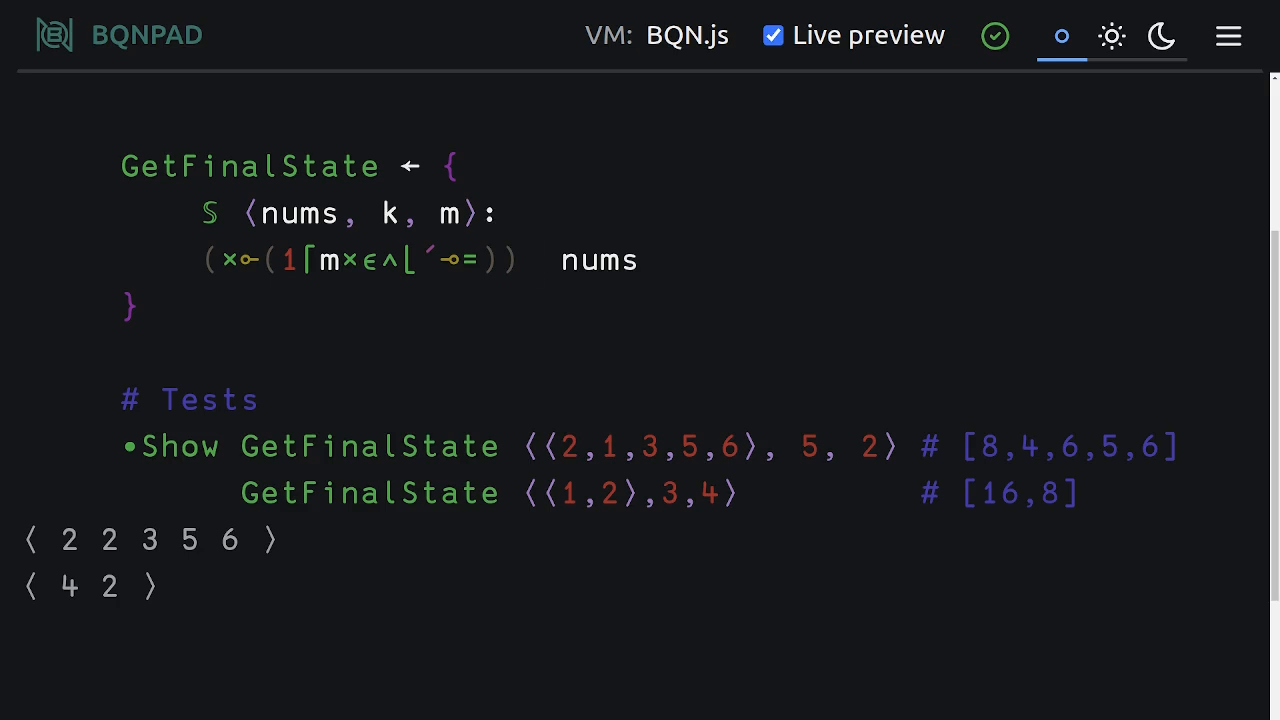
# Add Repeat ⍟k after the step train, giving 8 4 6 5 6 and 16 8
pyautogui.write('re')
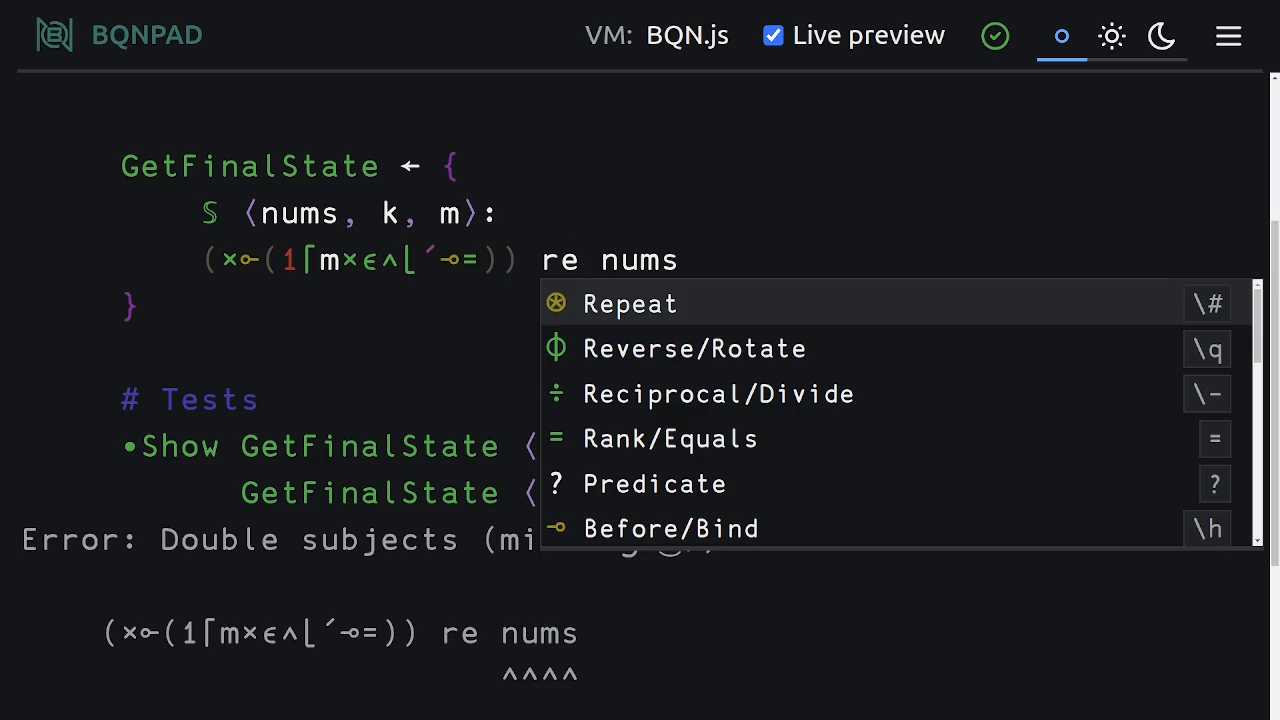
pyautogui.click(629, 303)
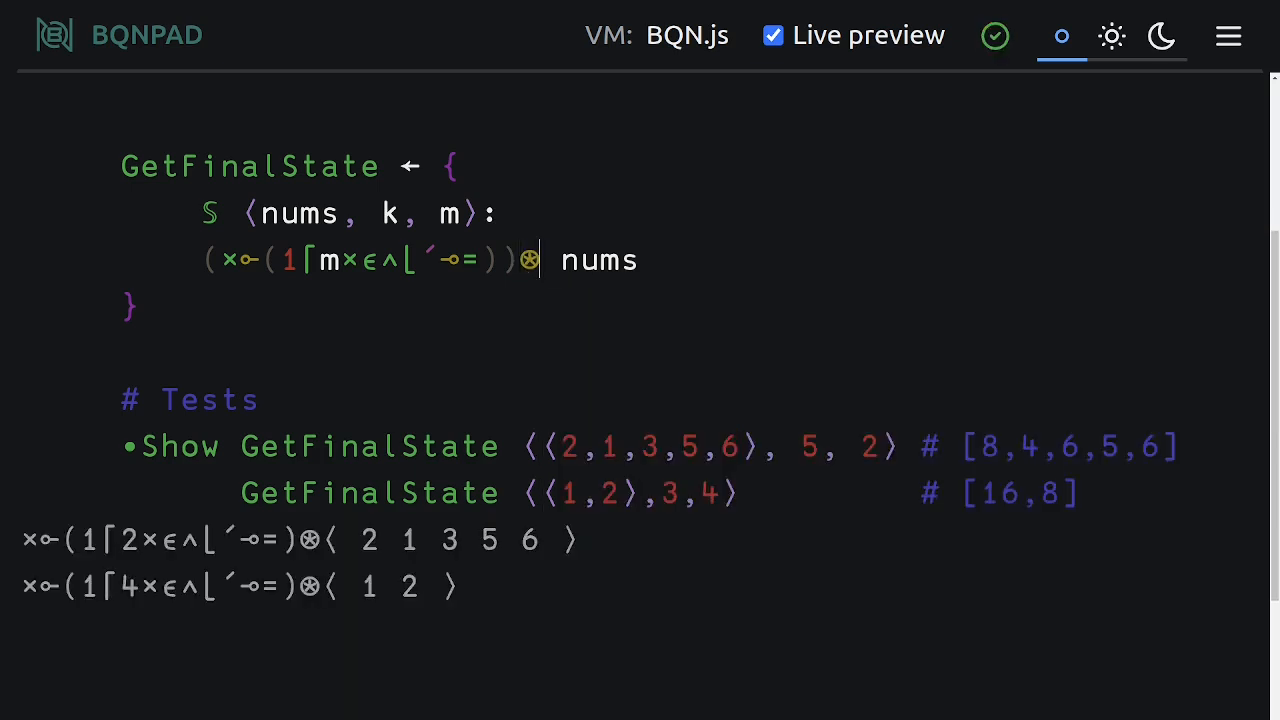
pyautogui.write('k')
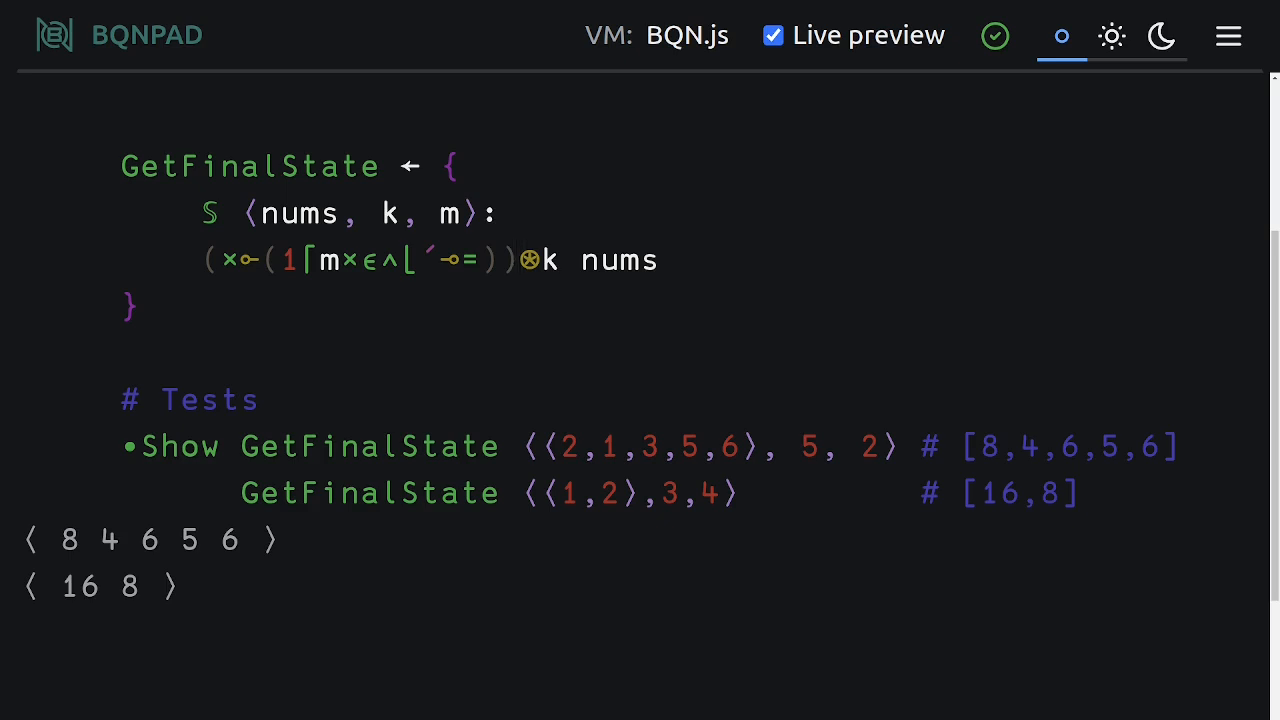
# Add a comment line below the body holding nums and a Dyalog APL label
pyautogui.click(663, 260)
pyautogui.write('#')
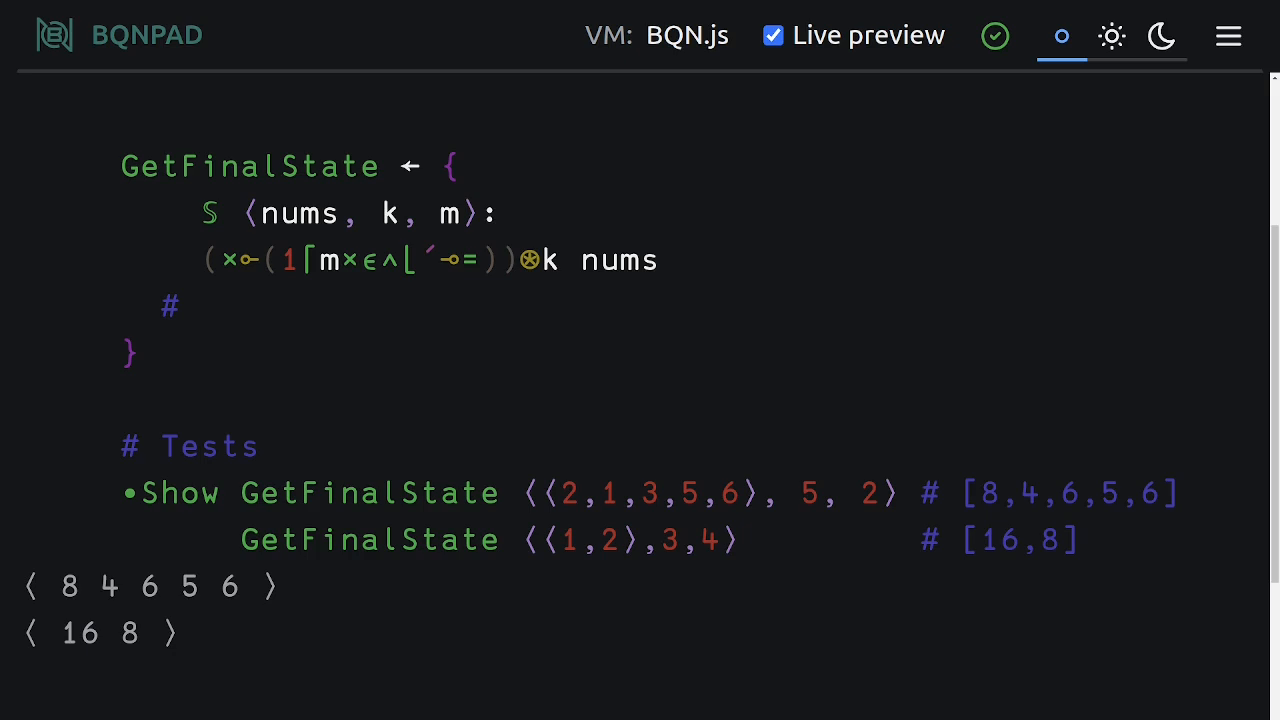
pyautogui.write('nums')
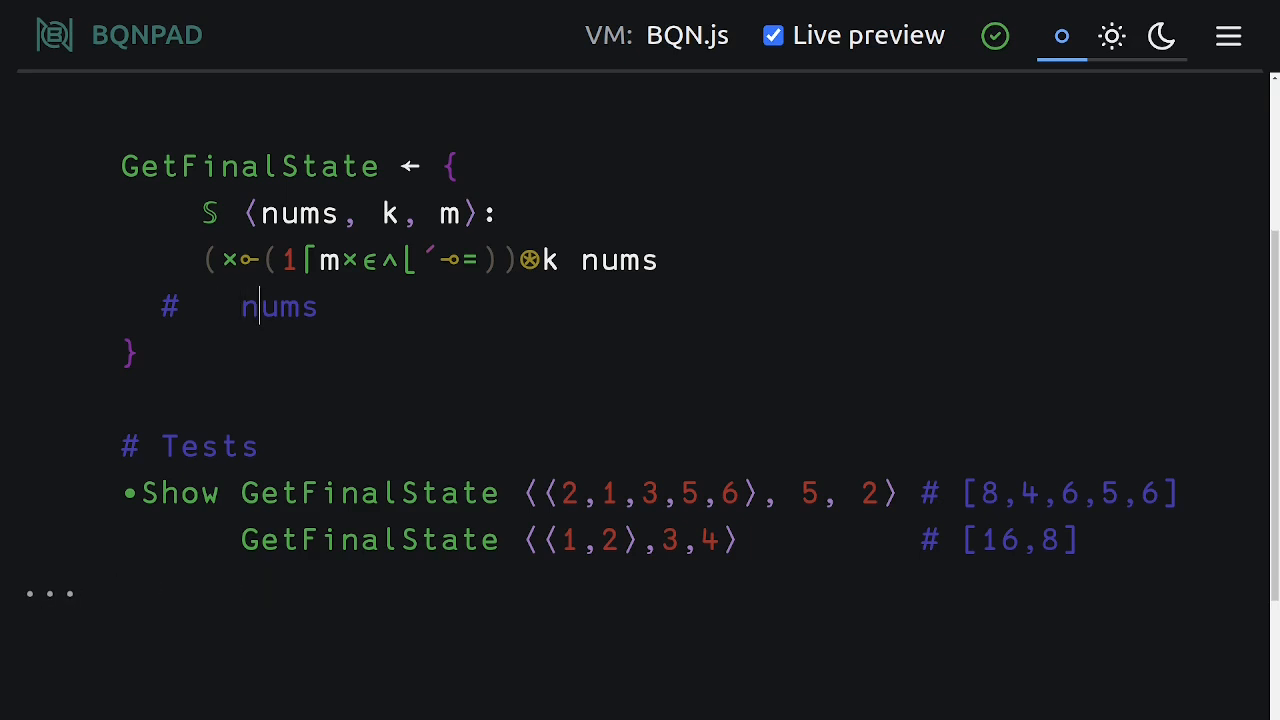
pyautogui.write('$')
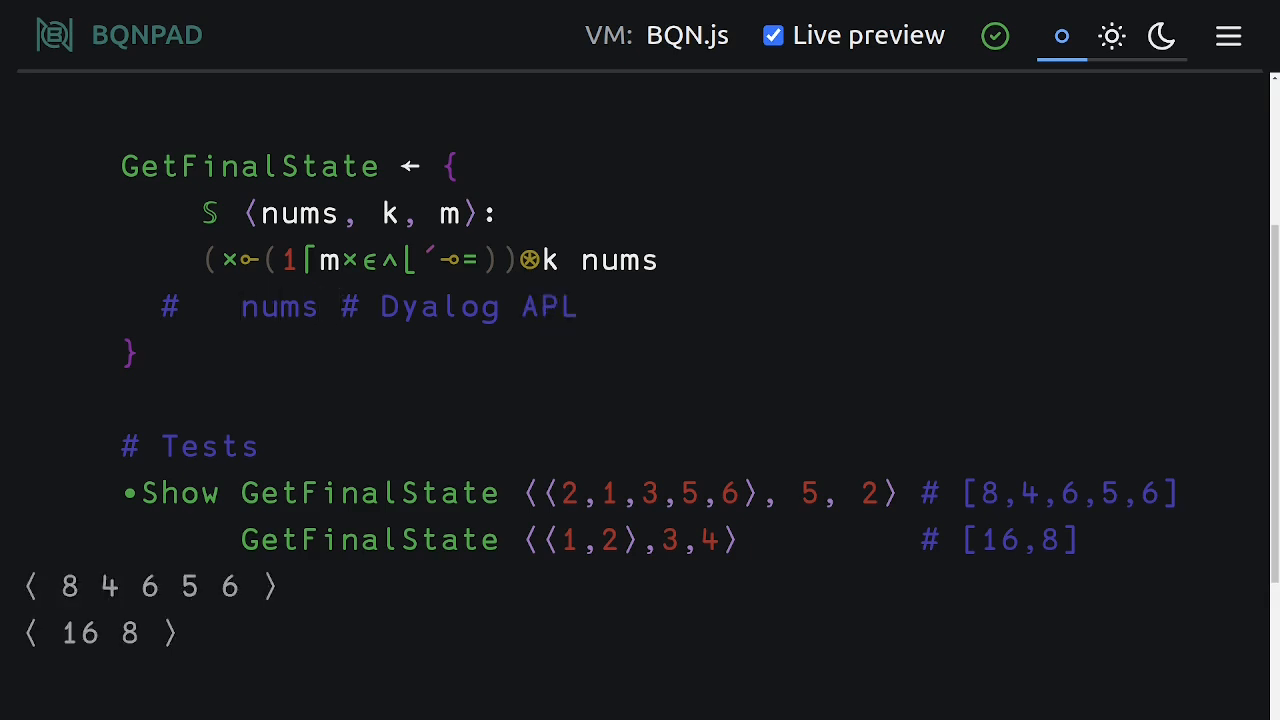
# Begin the APL train before nums in the comment with / and =⊢
pyautogui.click(240, 307)
pyautogui.write('⌊')
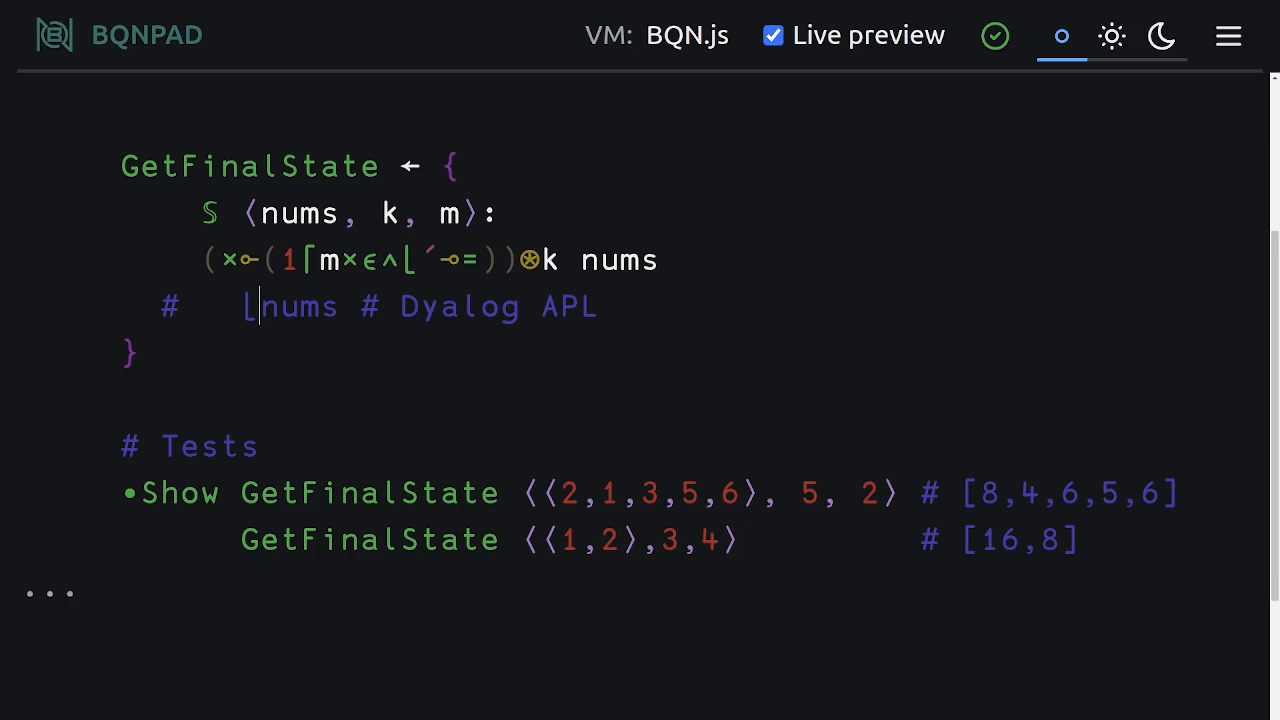
pyautogui.write('/')
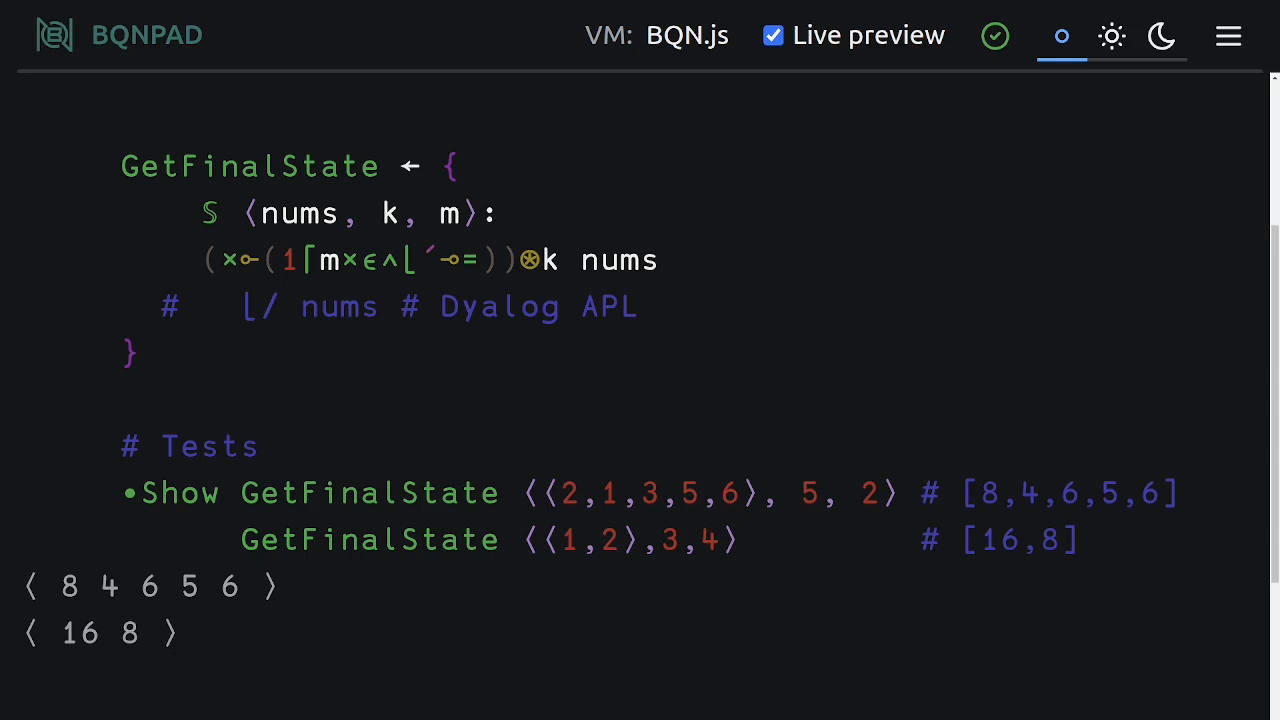
pyautogui.write('=⊢')
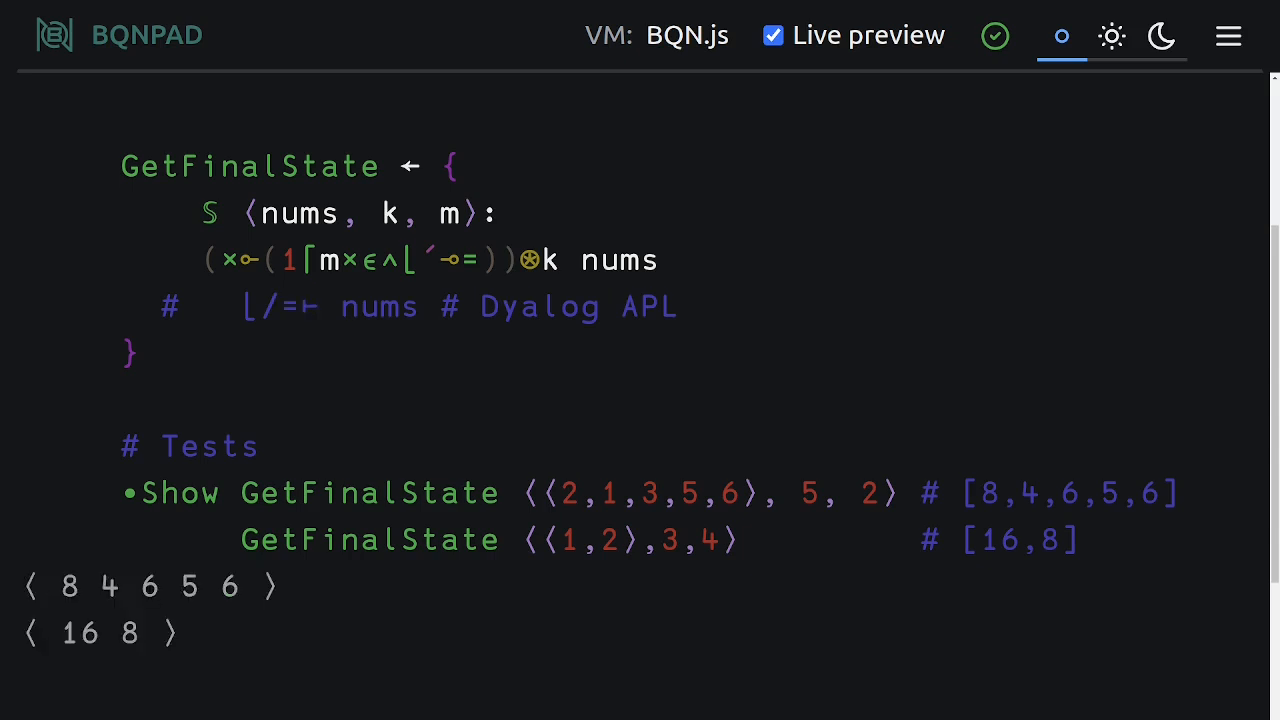
pyautogui.click(318, 306)
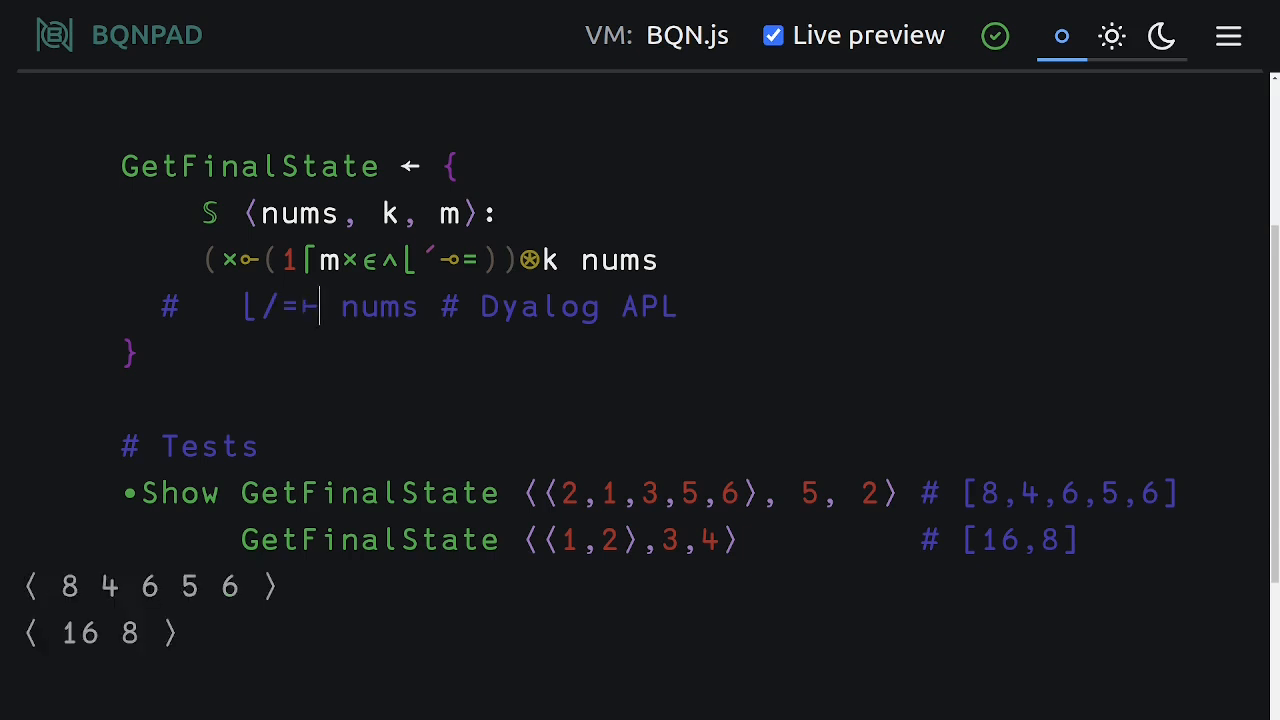
pyautogui.doubleClick(280, 306)
pyautogui.write('∧')
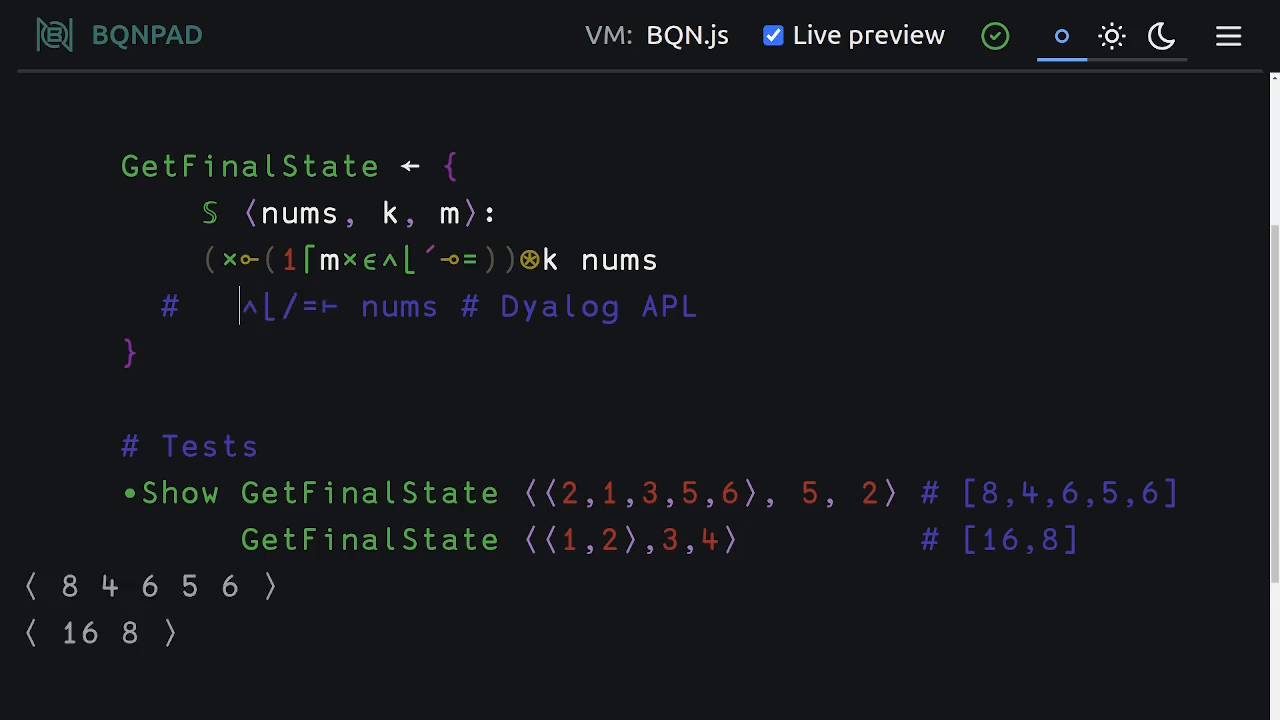
# Finish the commented APL train with ≠ and ×, deleting the stray brace
pyautogui.write('≠')
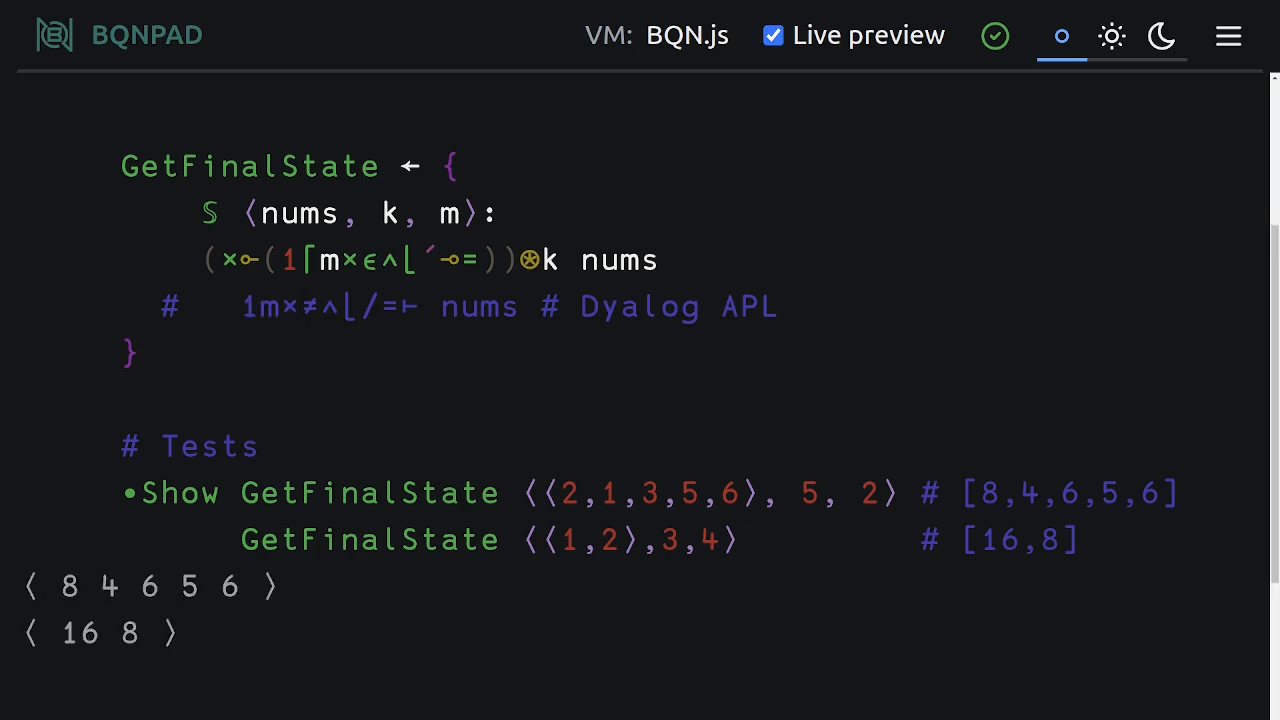
pyautogui.click(244, 260)
pyautogui.write('⌈')
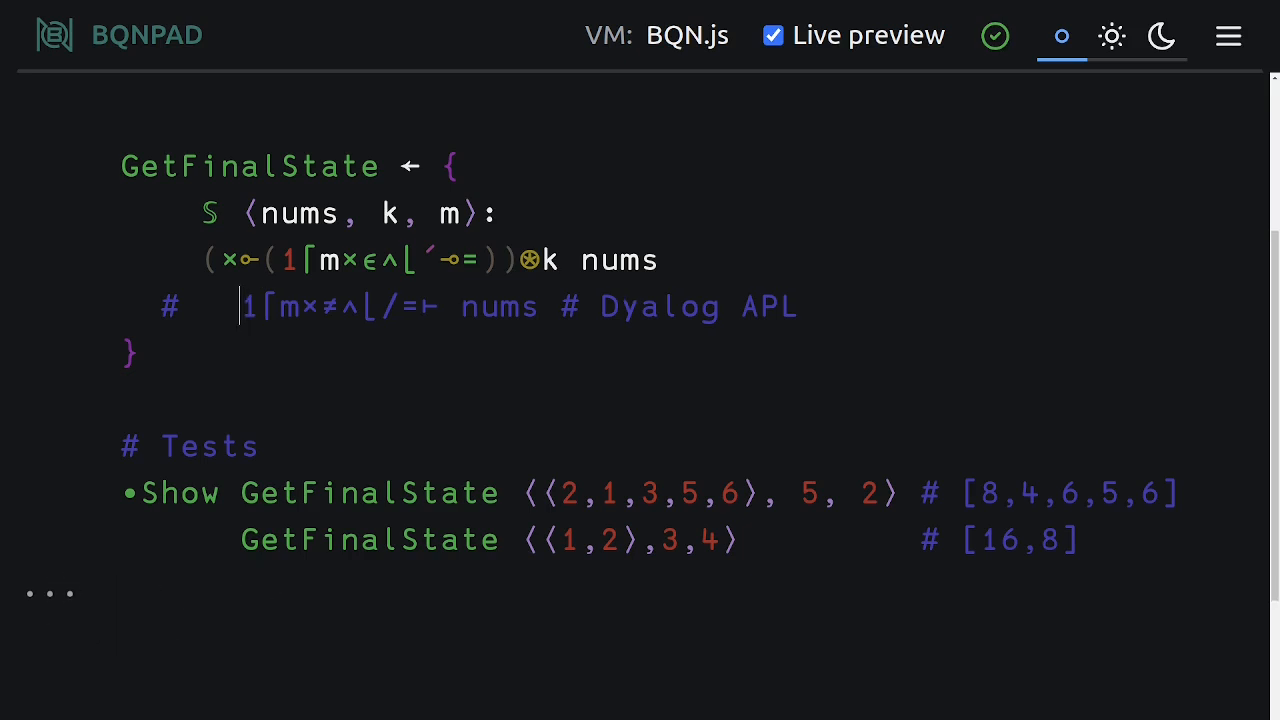
pyautogui.write('}×')
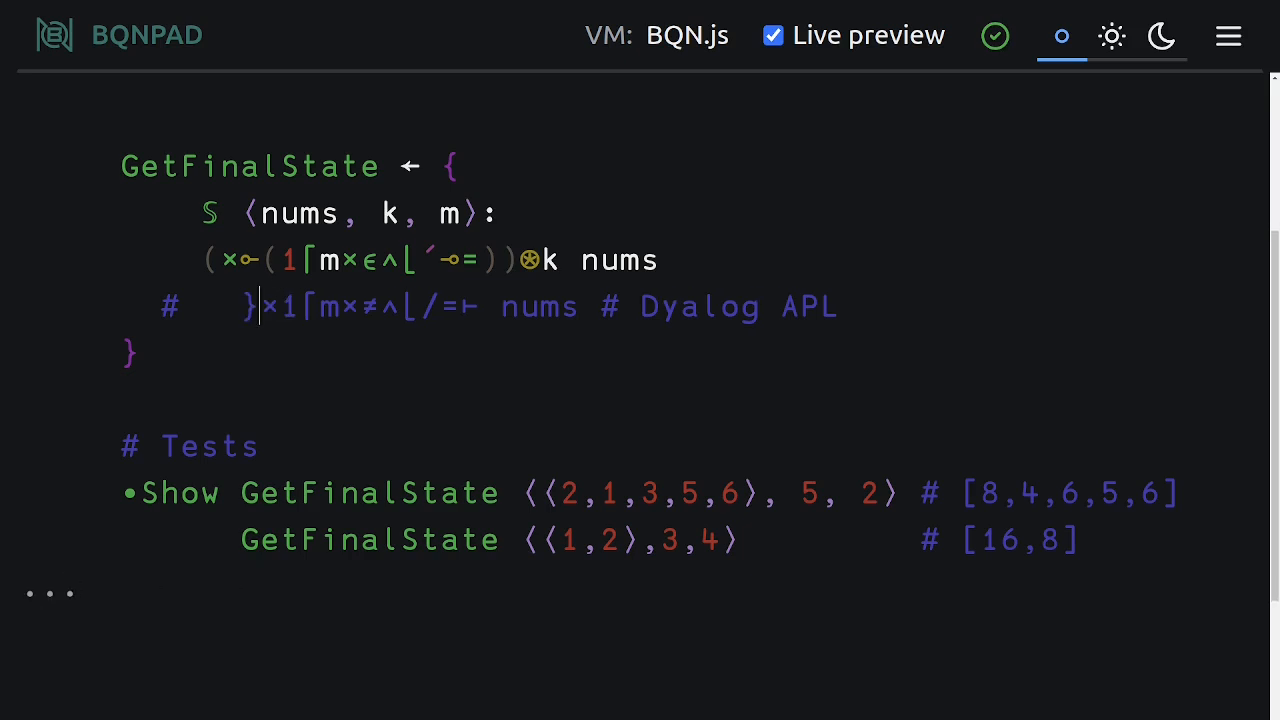
pyautogui.press('Backspace')
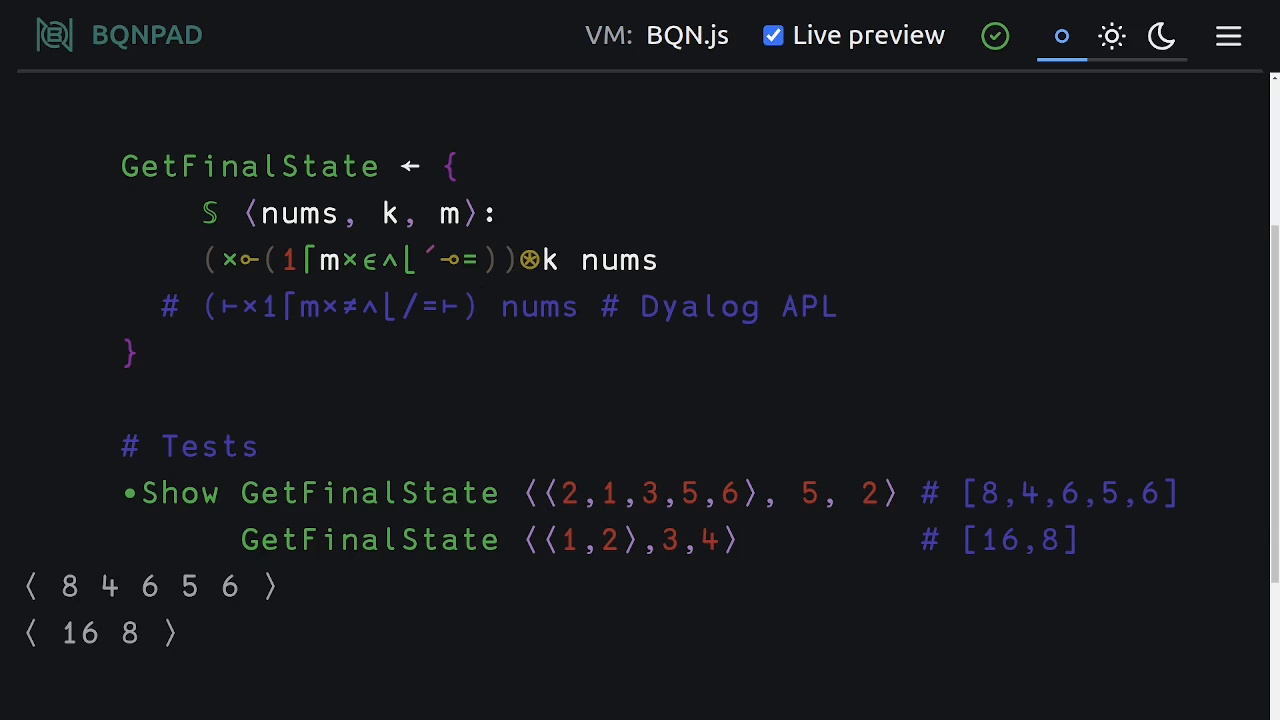
# Flatten the BQN step into ⊢×1⌈m×∊∧⌊´⊸=, dropping the extra parentheses
pyautogui.click(456, 260)
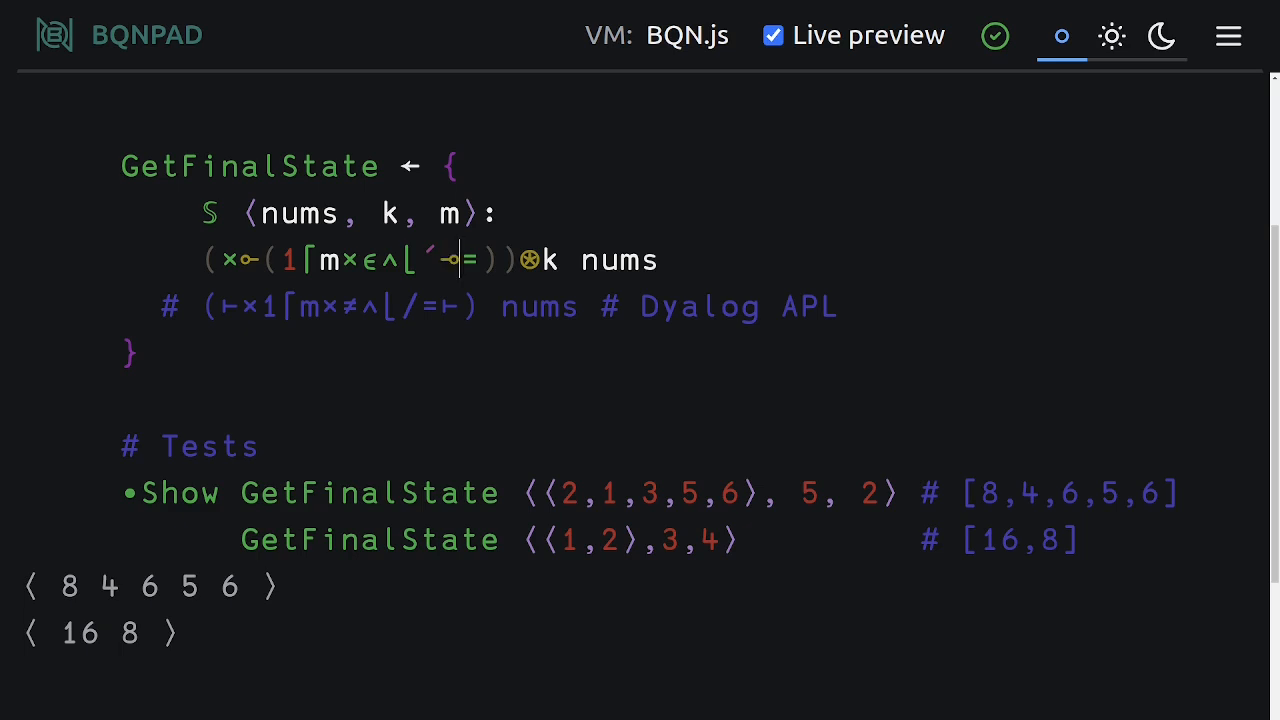
pyautogui.click(359, 260)
pyautogui.write('⊢')
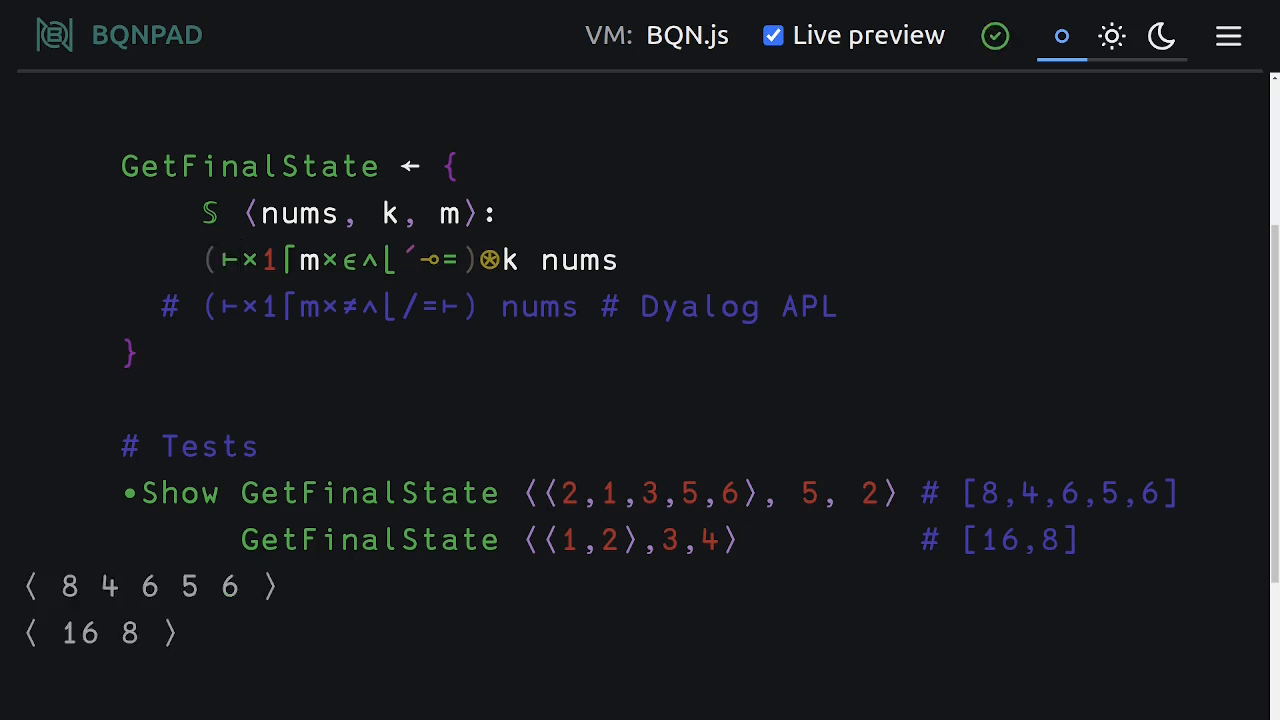
pyautogui.click(243, 260)
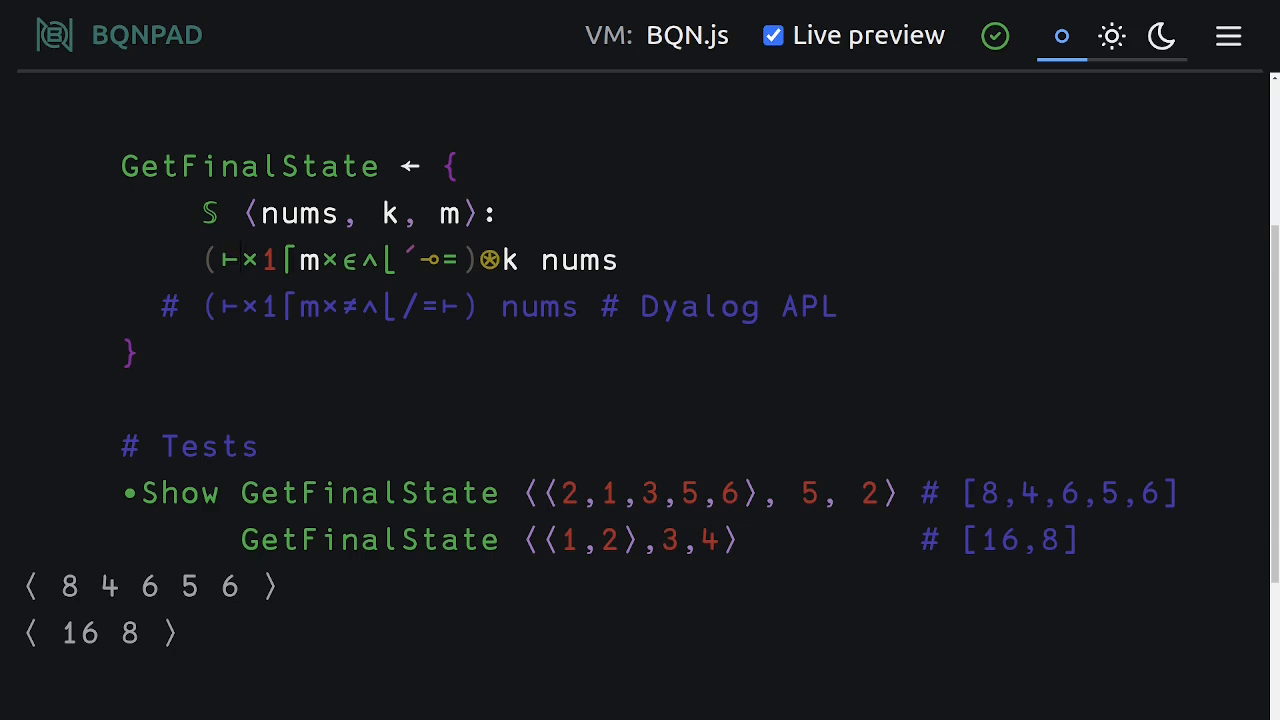
pyautogui.click(300, 306)
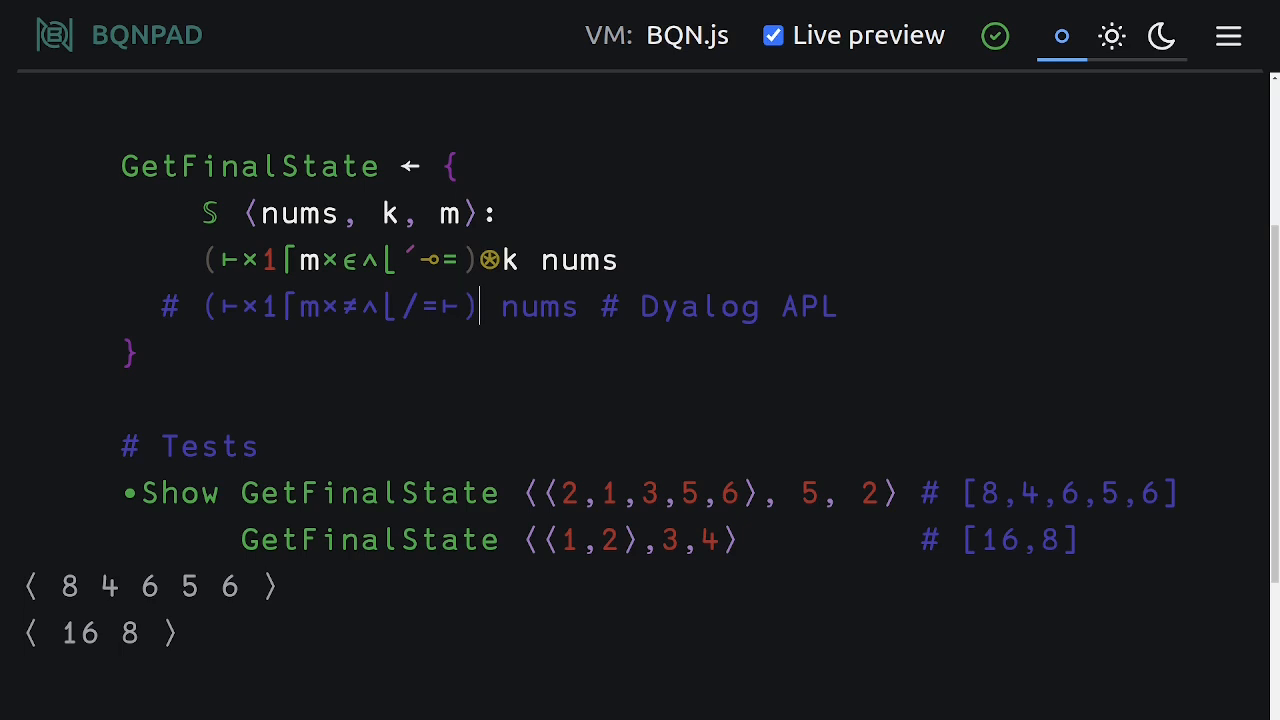
# Add power-by-k after the commented APL train and wrap it in parentheses
pyautogui.write('⍟k')
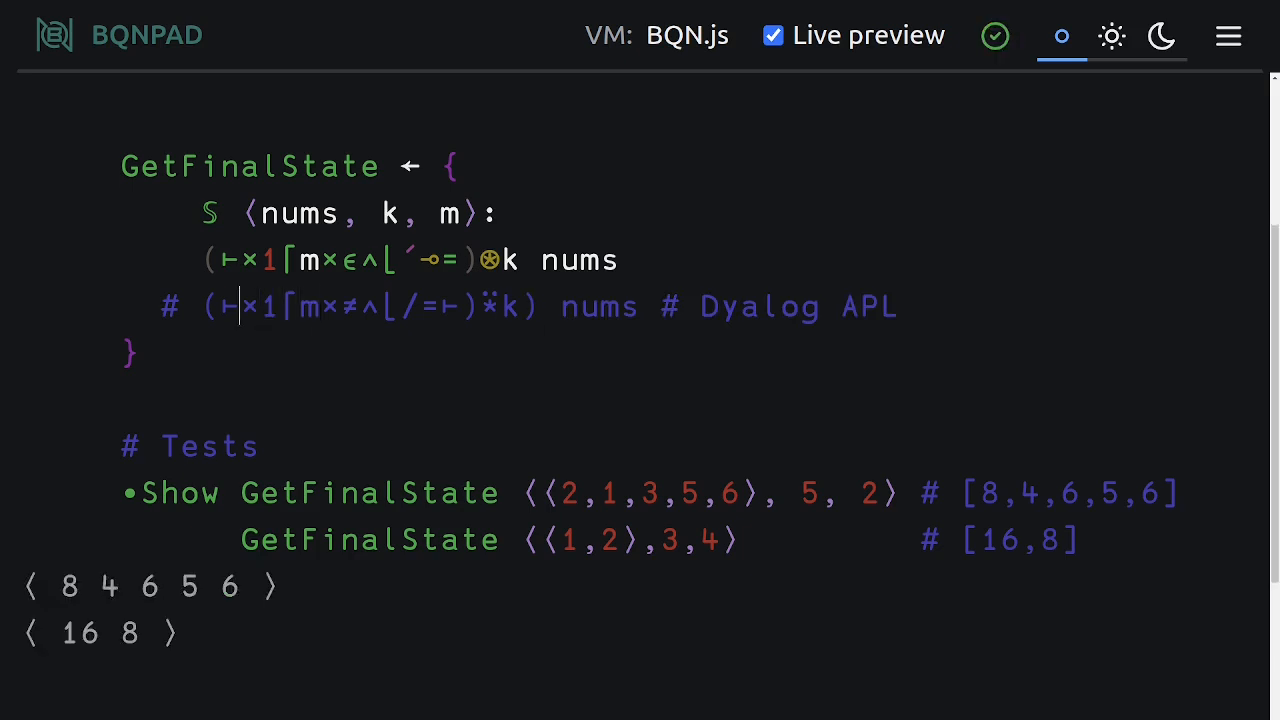
pyautogui.write('(')
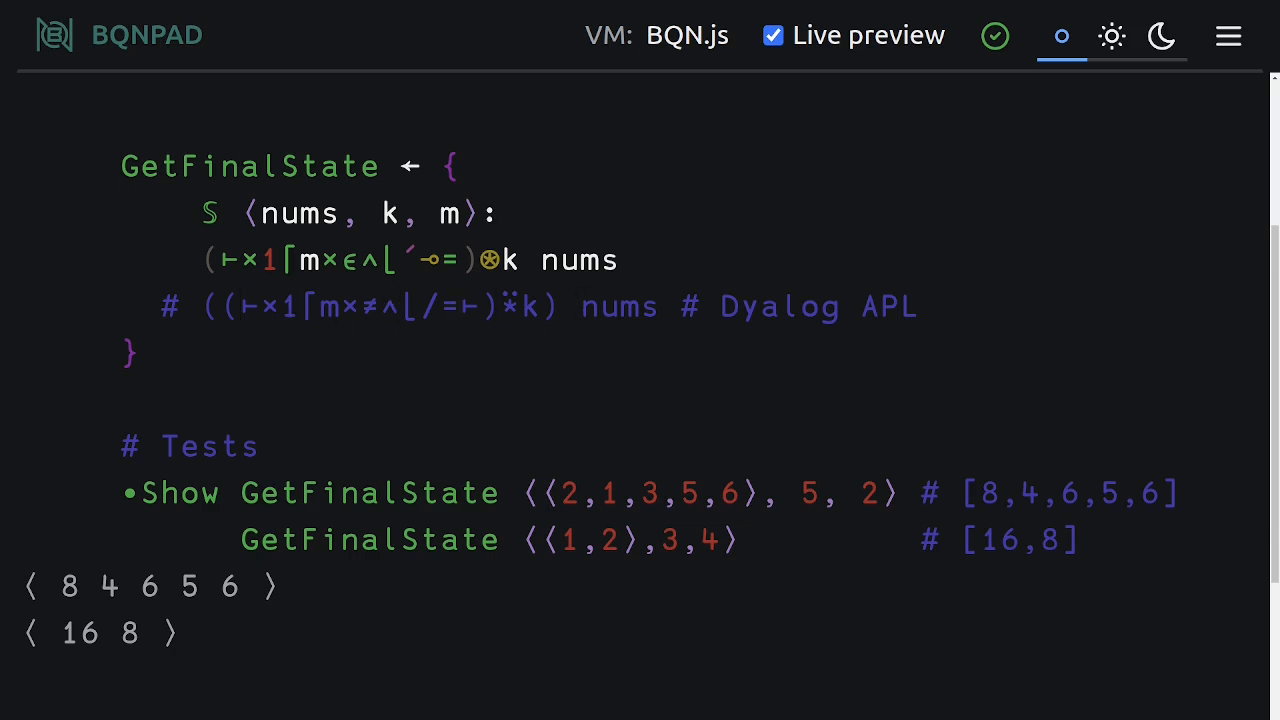
pyautogui.click(576, 306)
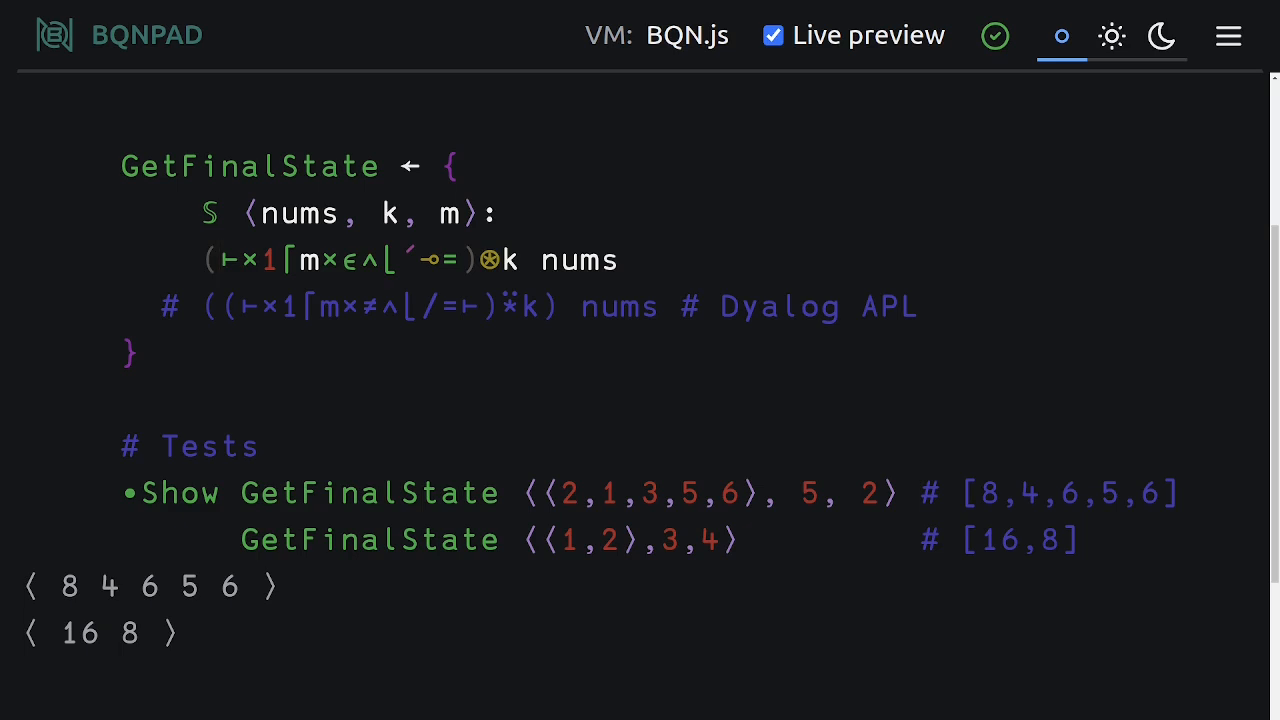
pyautogui.click(222, 260)
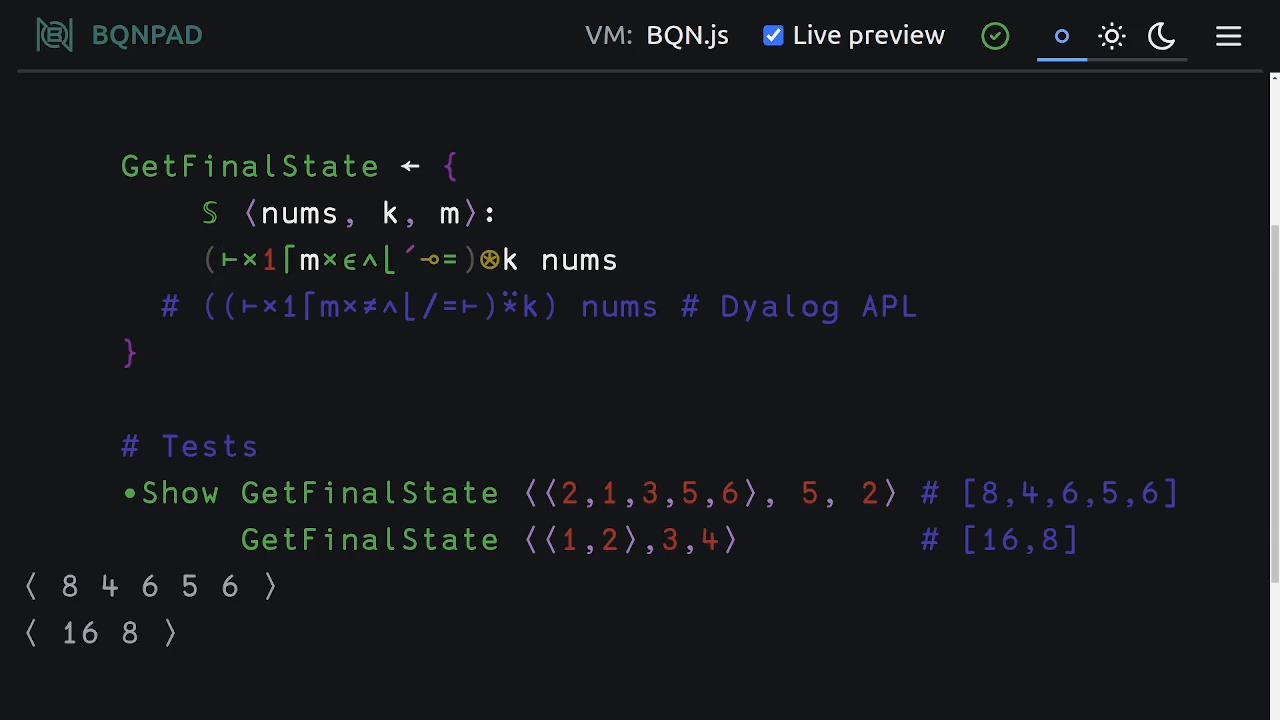
pyautogui.click(222, 260)
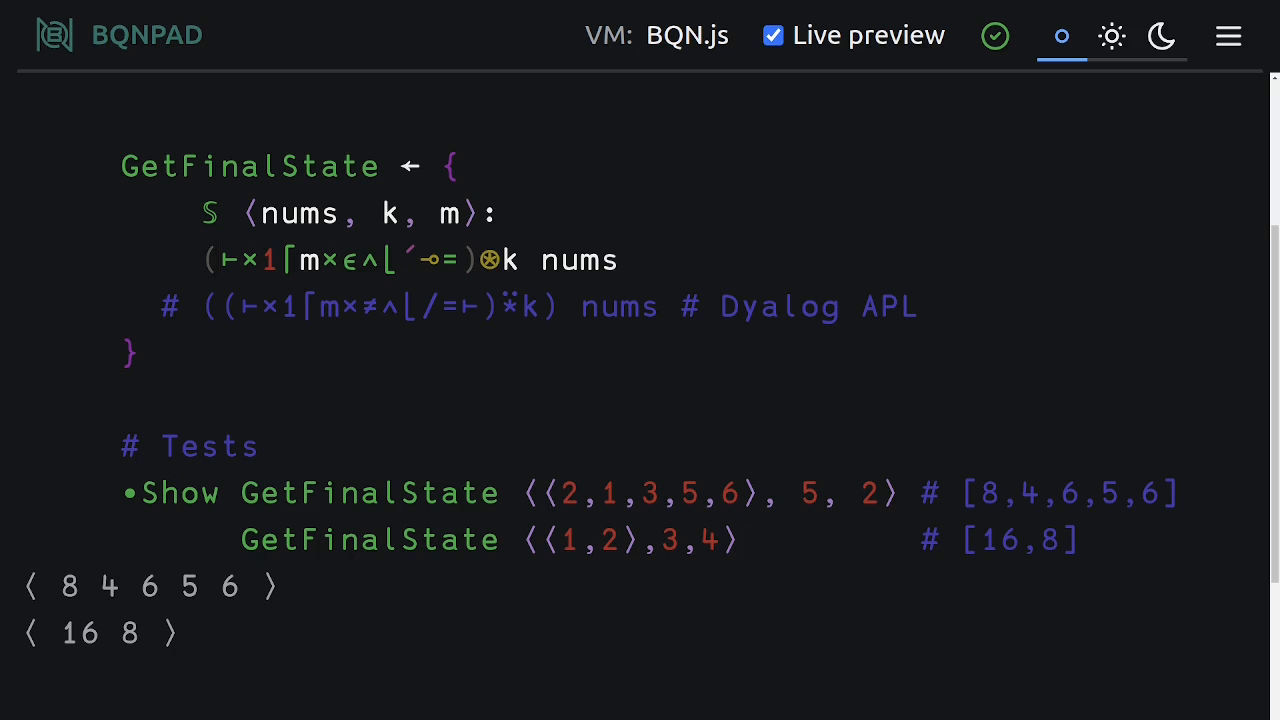
pyautogui.click(222, 260)
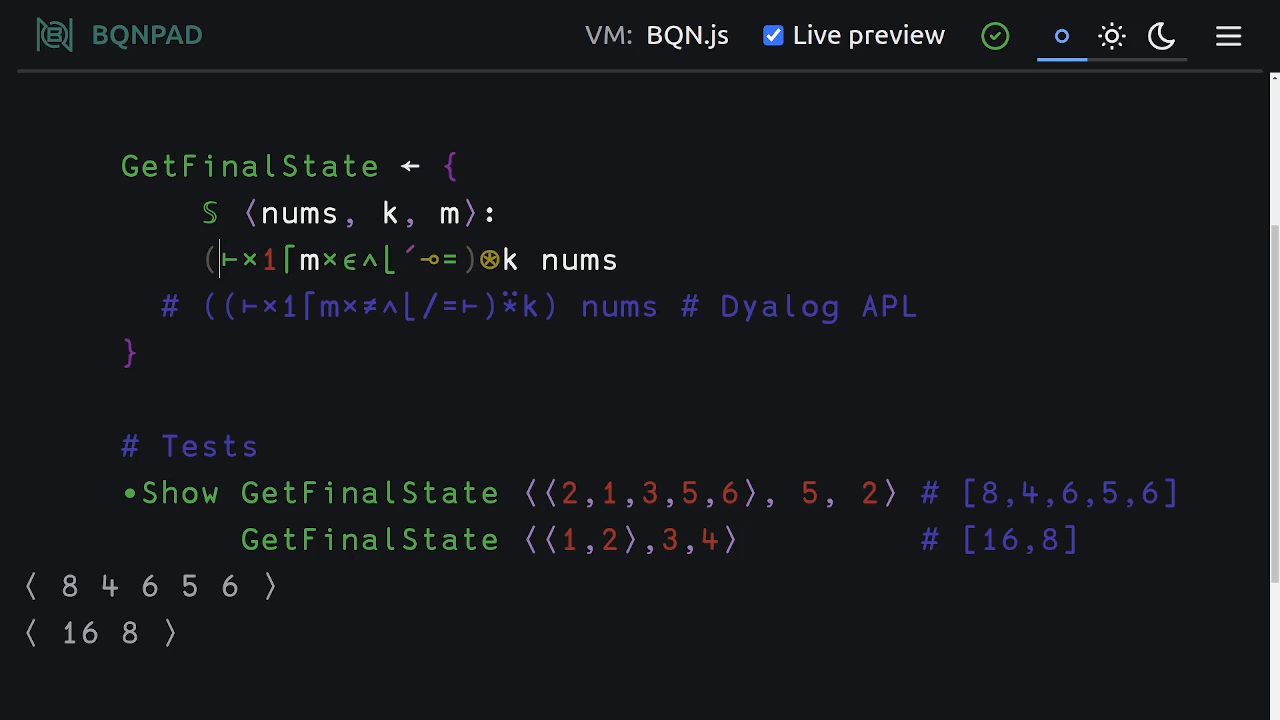